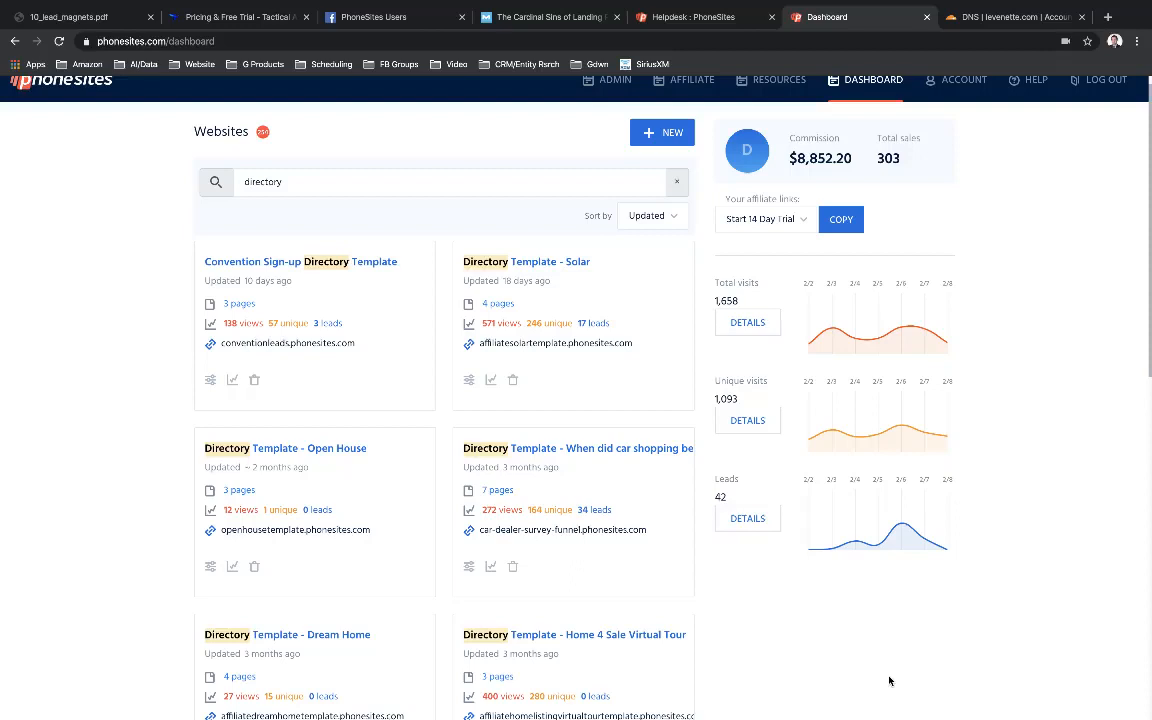
mouse_move(292, 560)
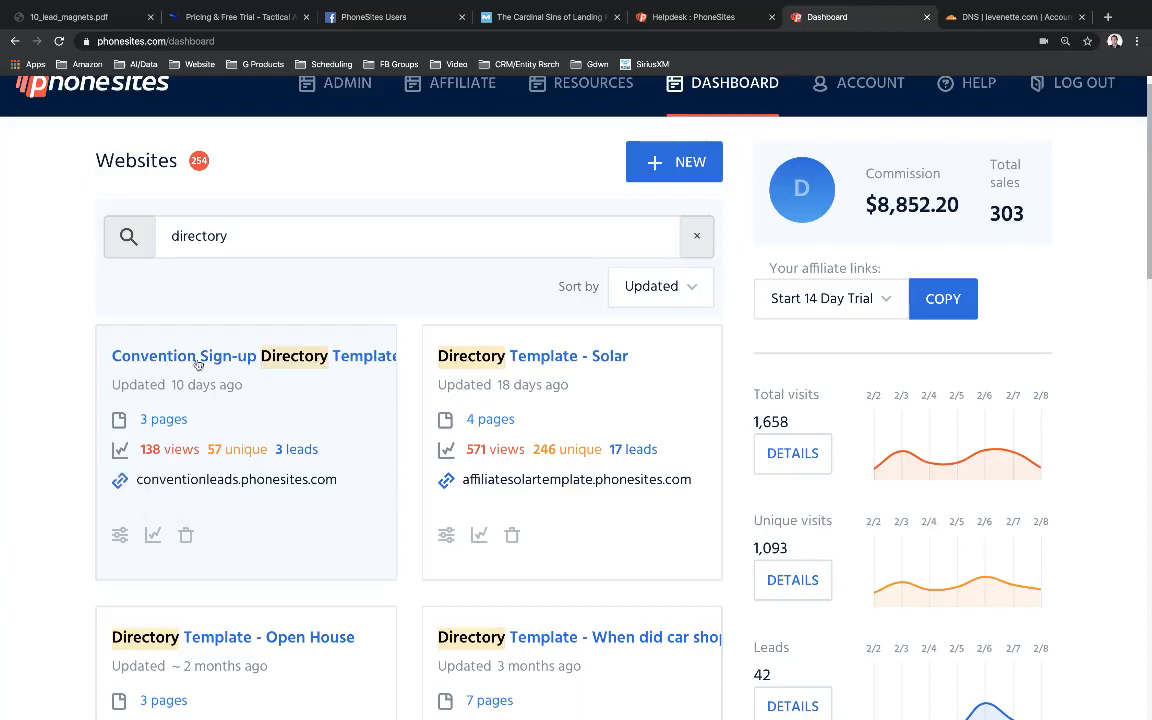
mouse_move(222, 364)
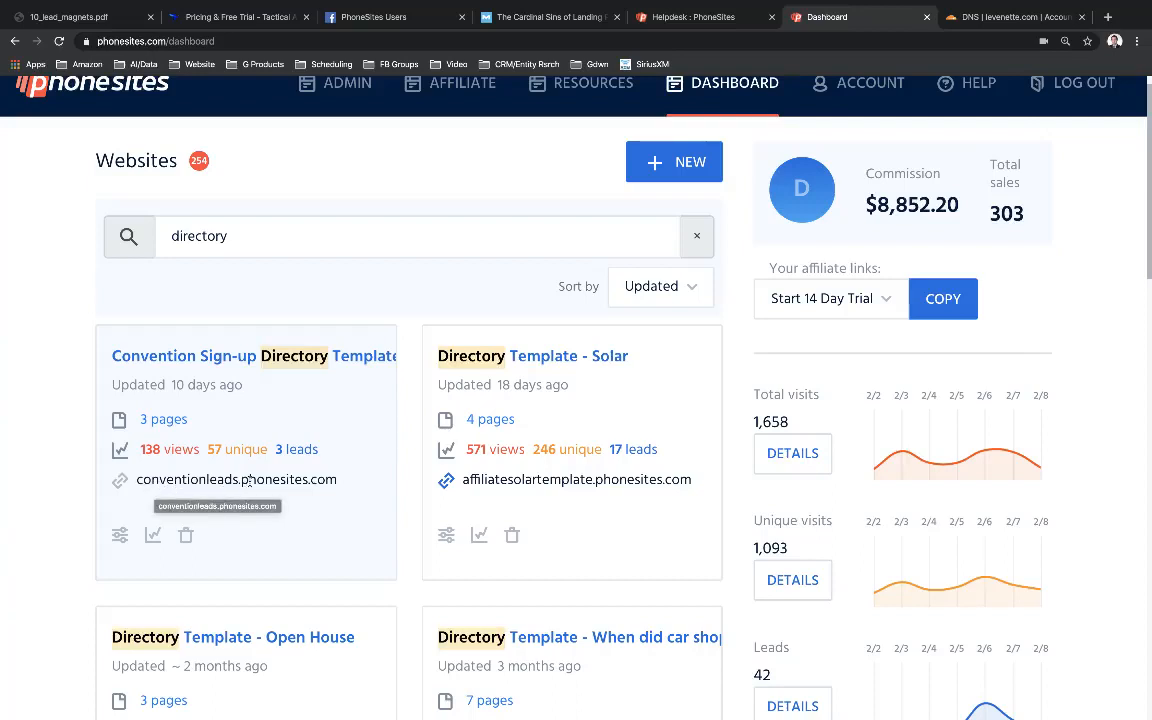
mouse_move(326, 480)
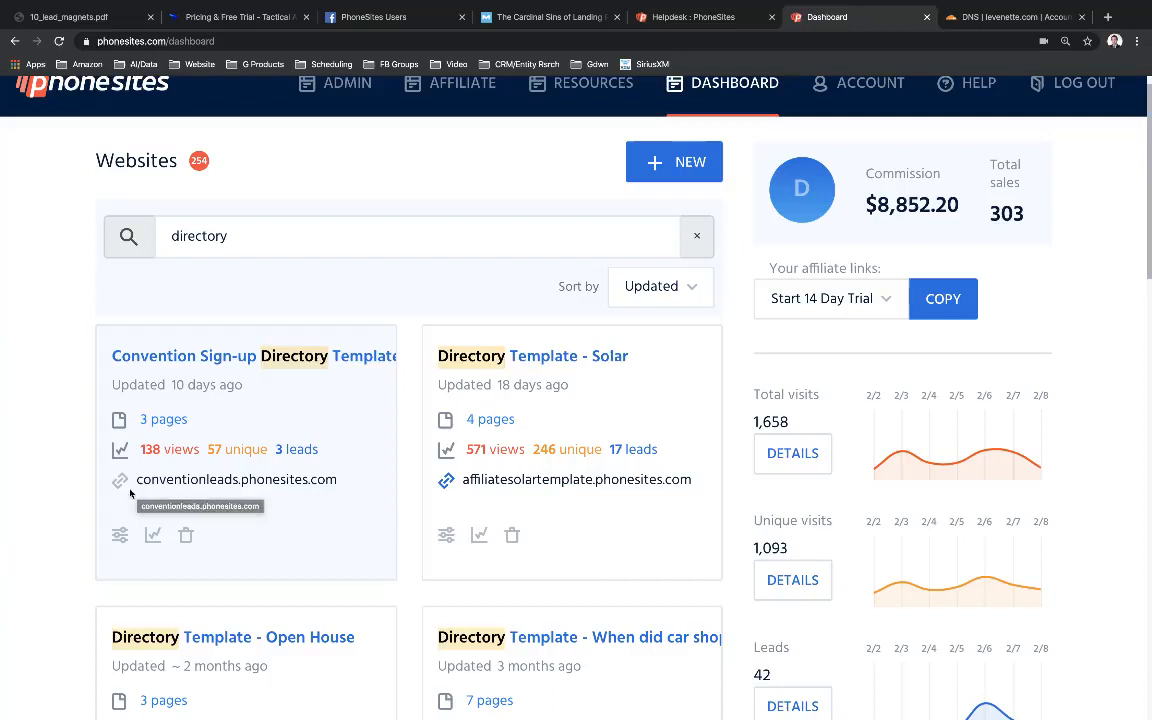
mouse_move(196, 488)
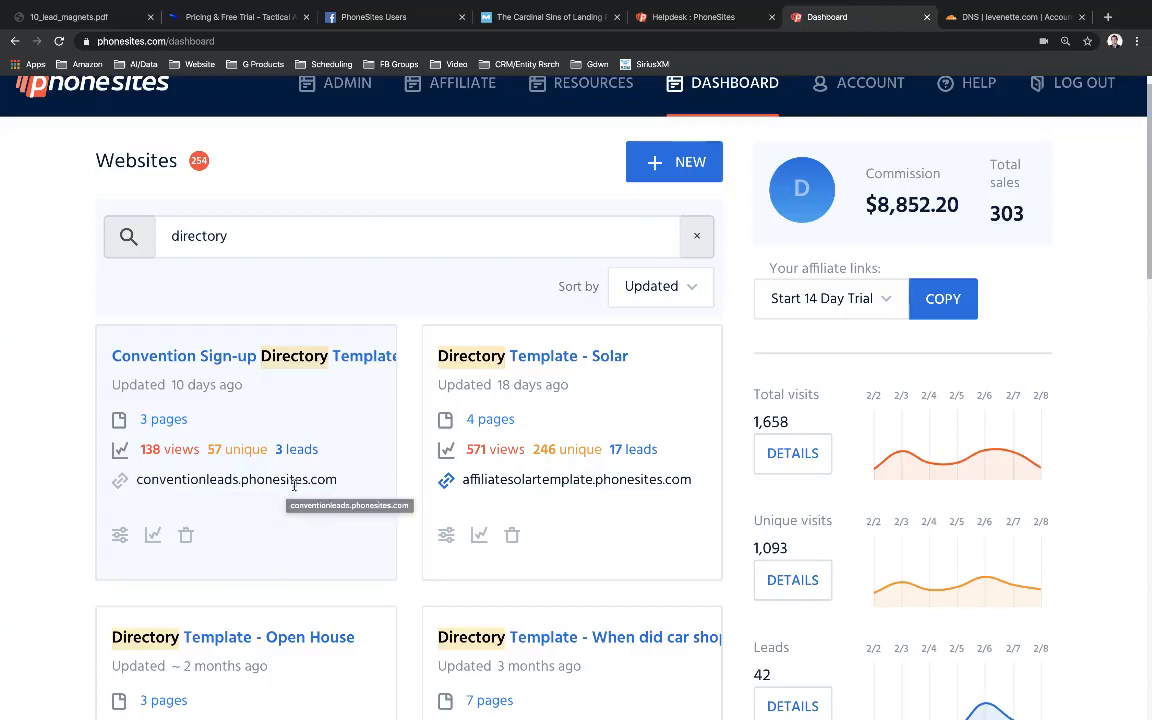
mouse_move(180, 508)
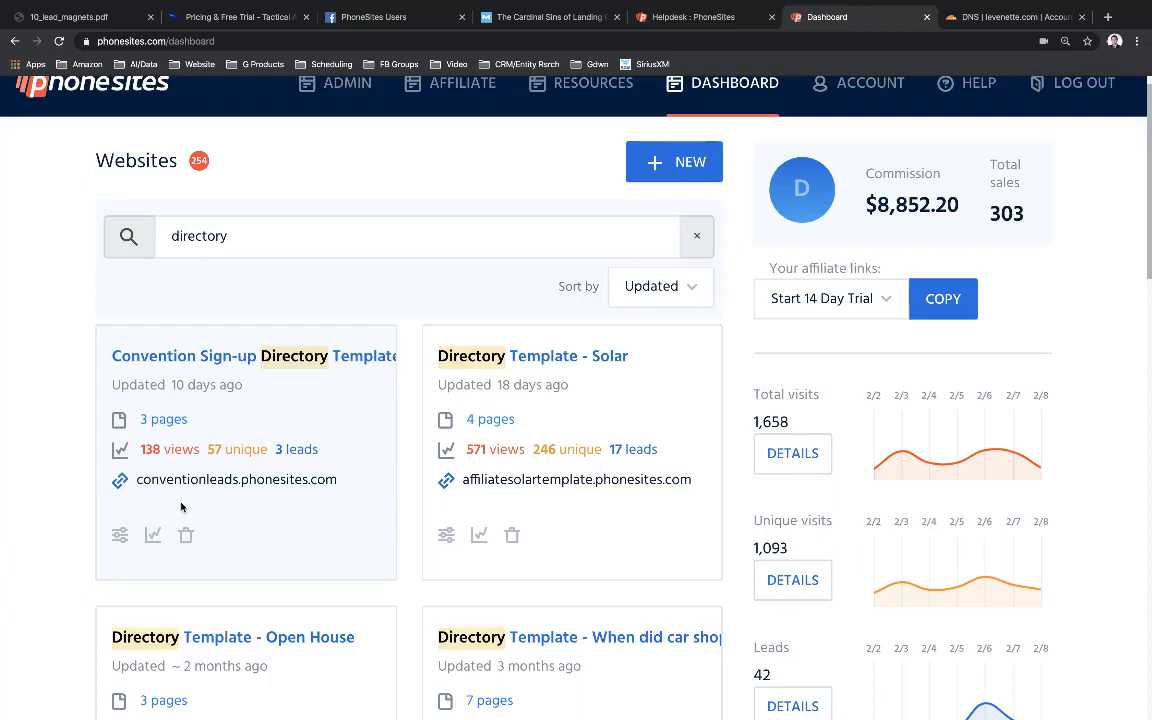
mouse_move(174, 504)
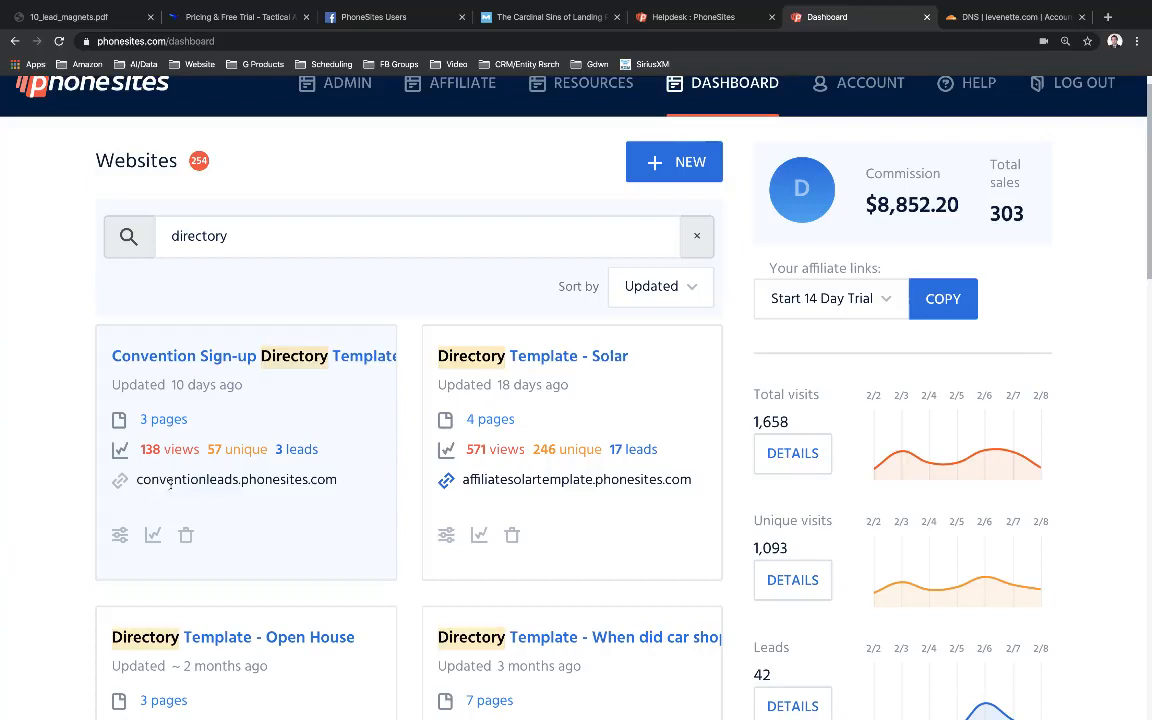
mouse_move(250, 480)
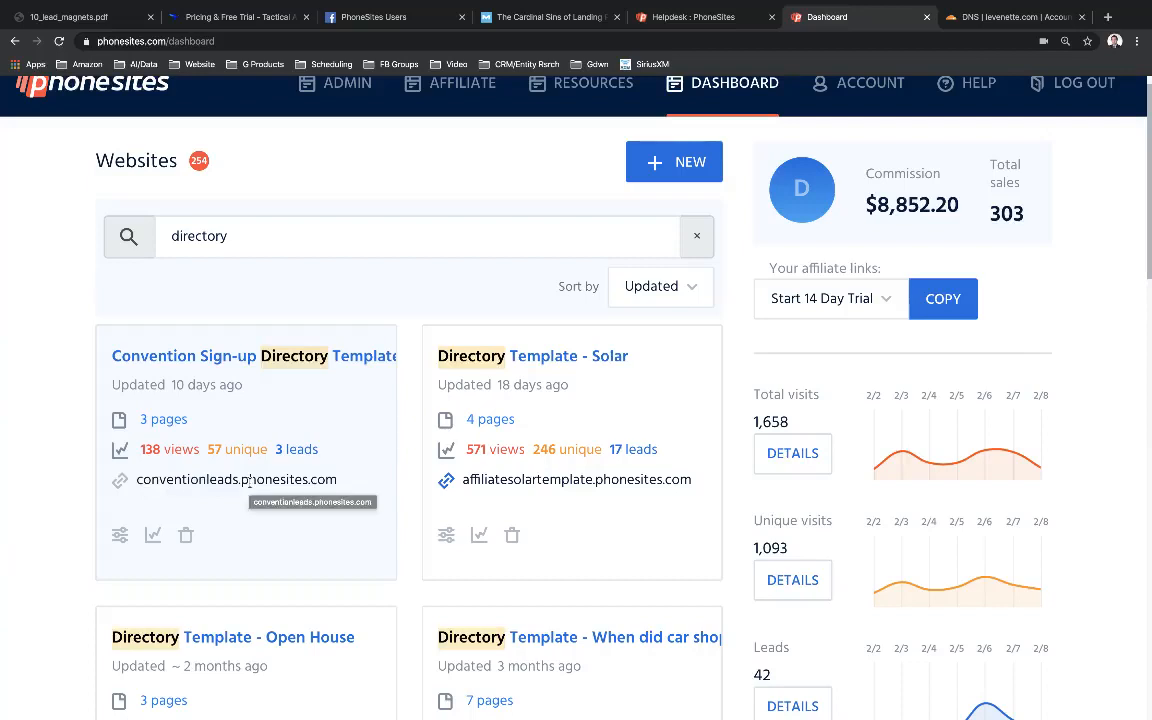
mouse_move(276, 572)
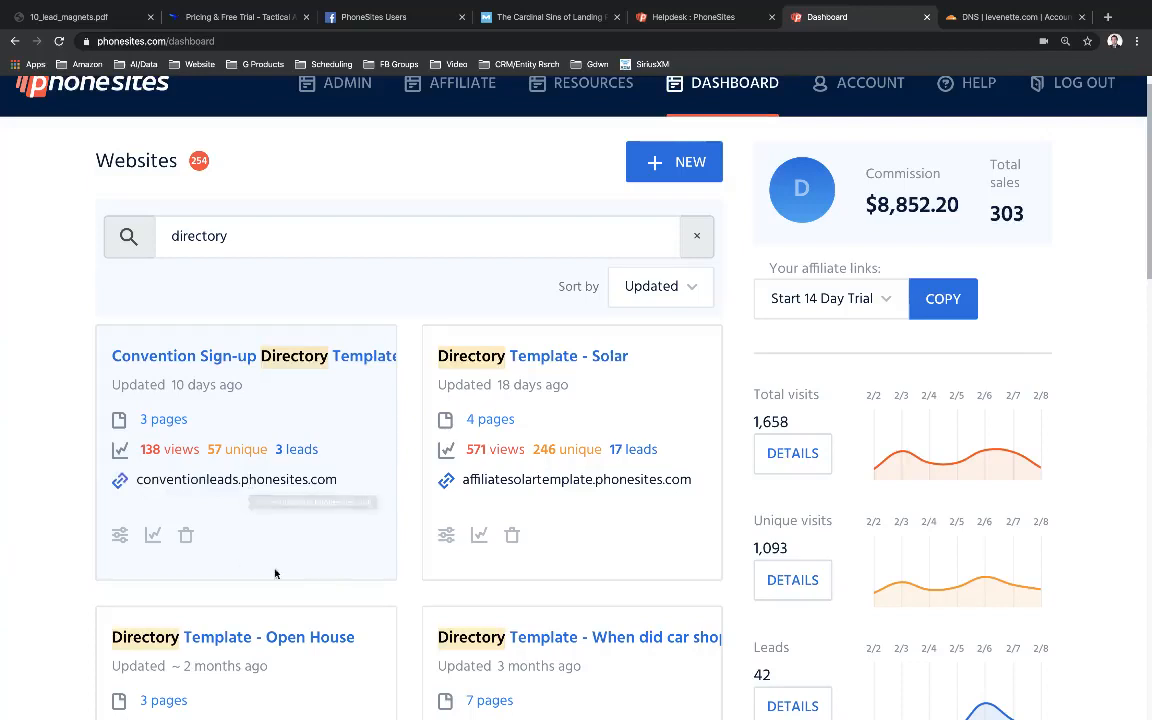
mouse_move(224, 608)
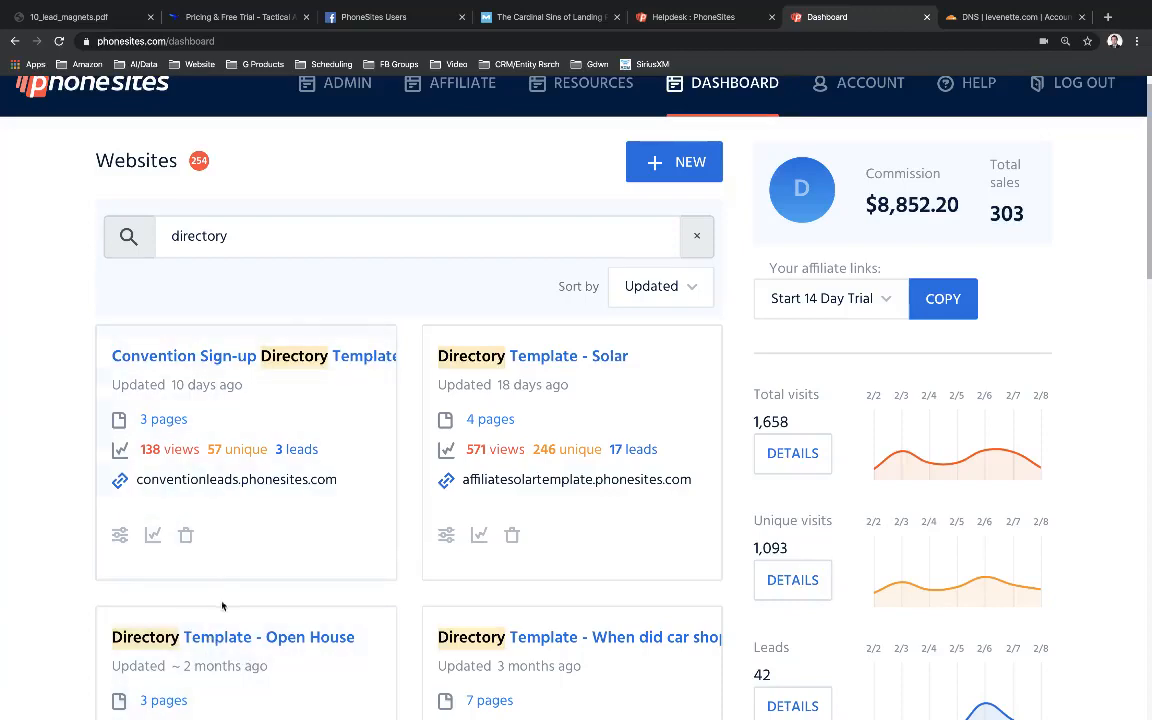
mouse_move(748, 172)
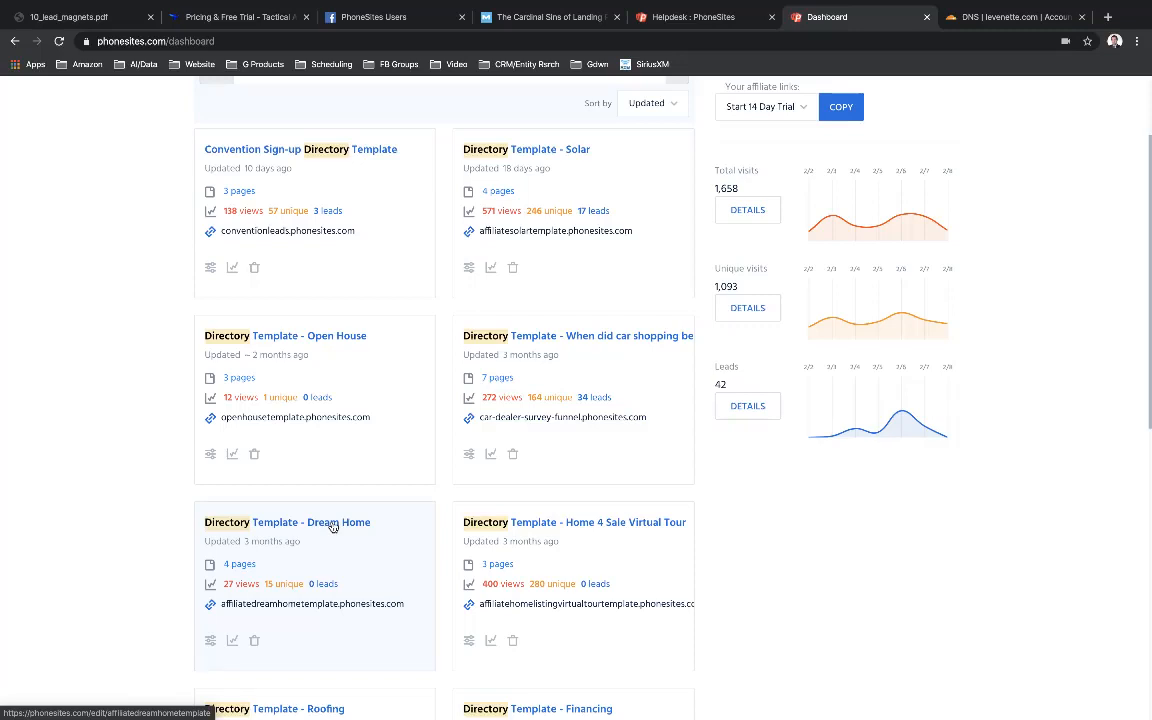
mouse_move(316, 572)
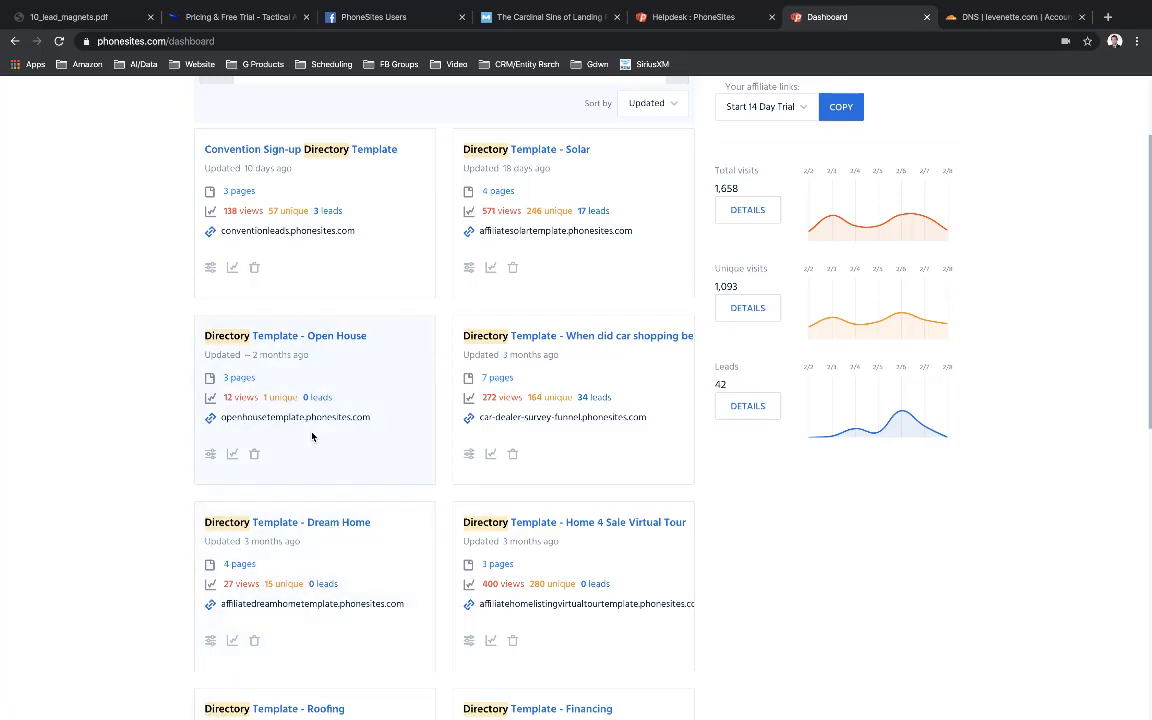
mouse_move(336, 342)
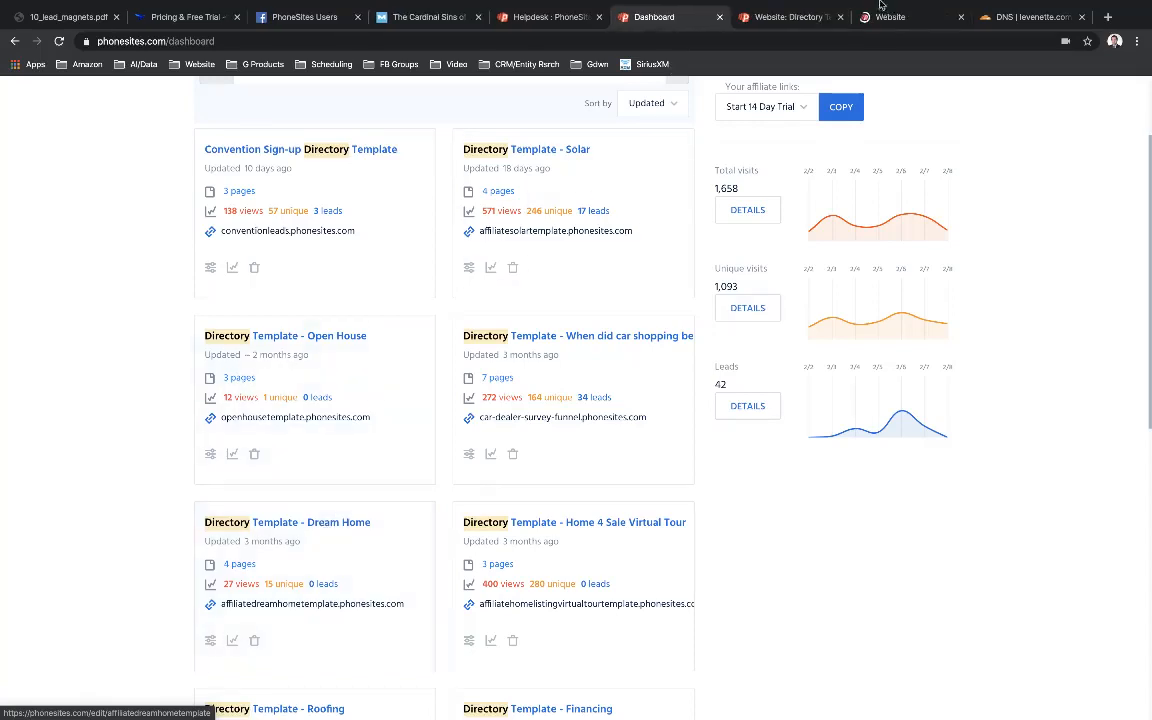
- Show the Config settings for the Open House site, then for the Dream Home site
click(284, 336)
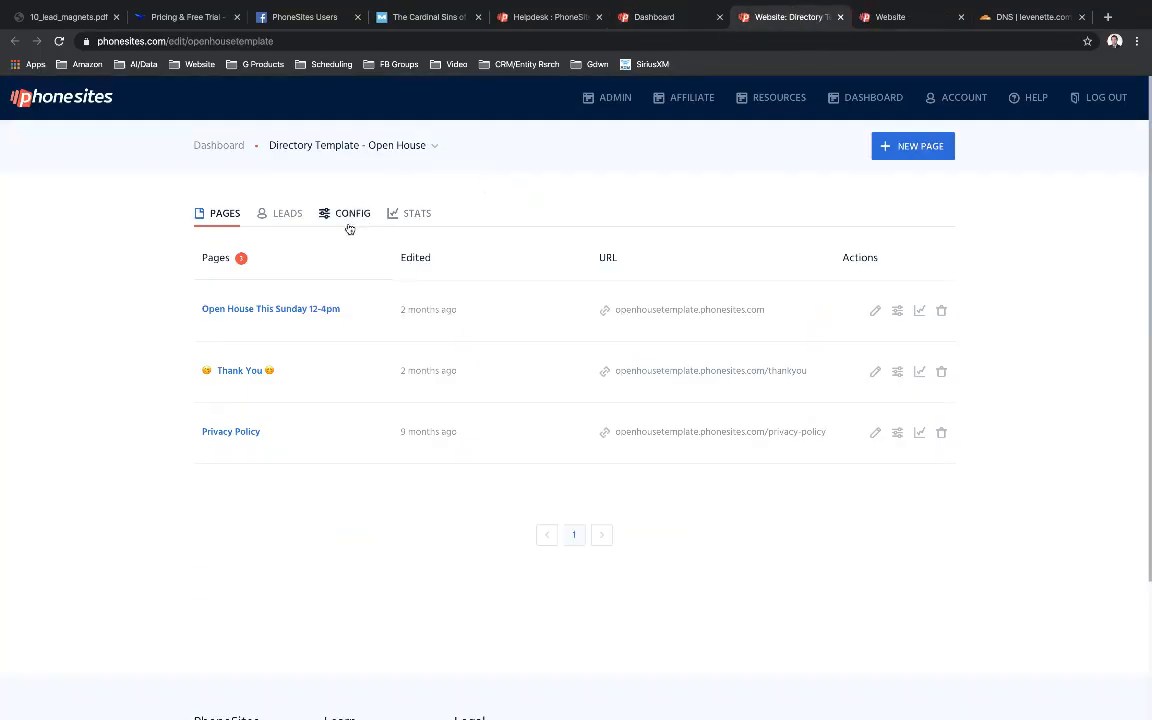
click(352, 212)
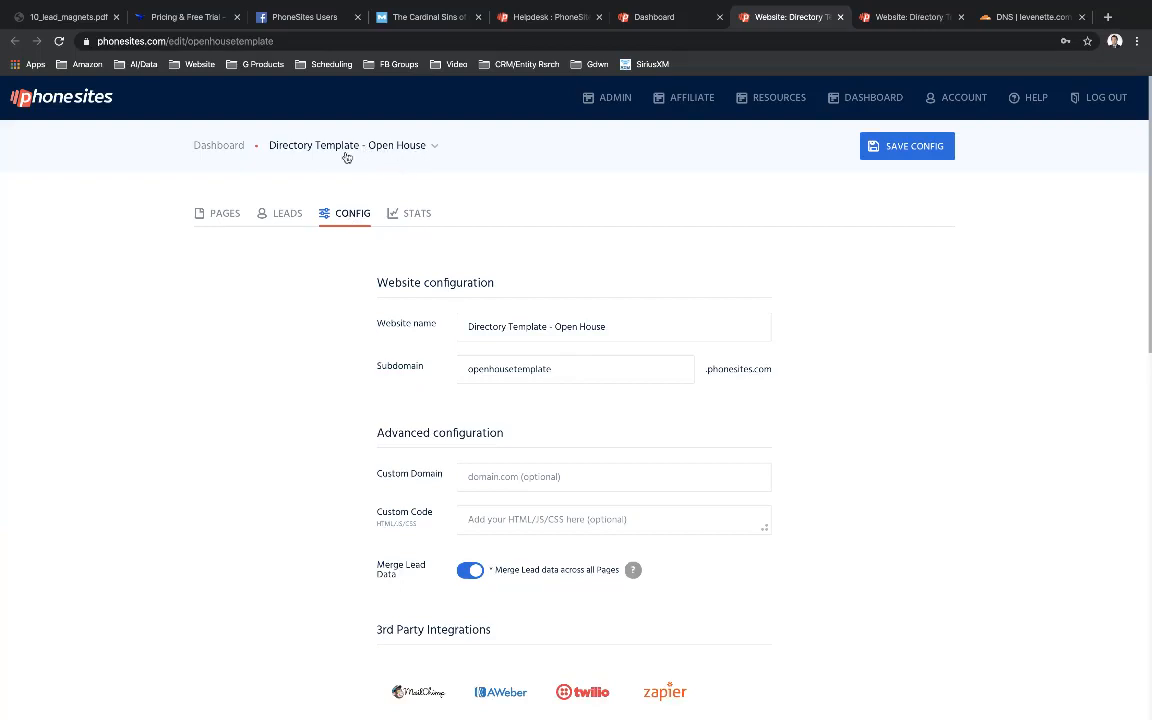
mouse_move(358, 160)
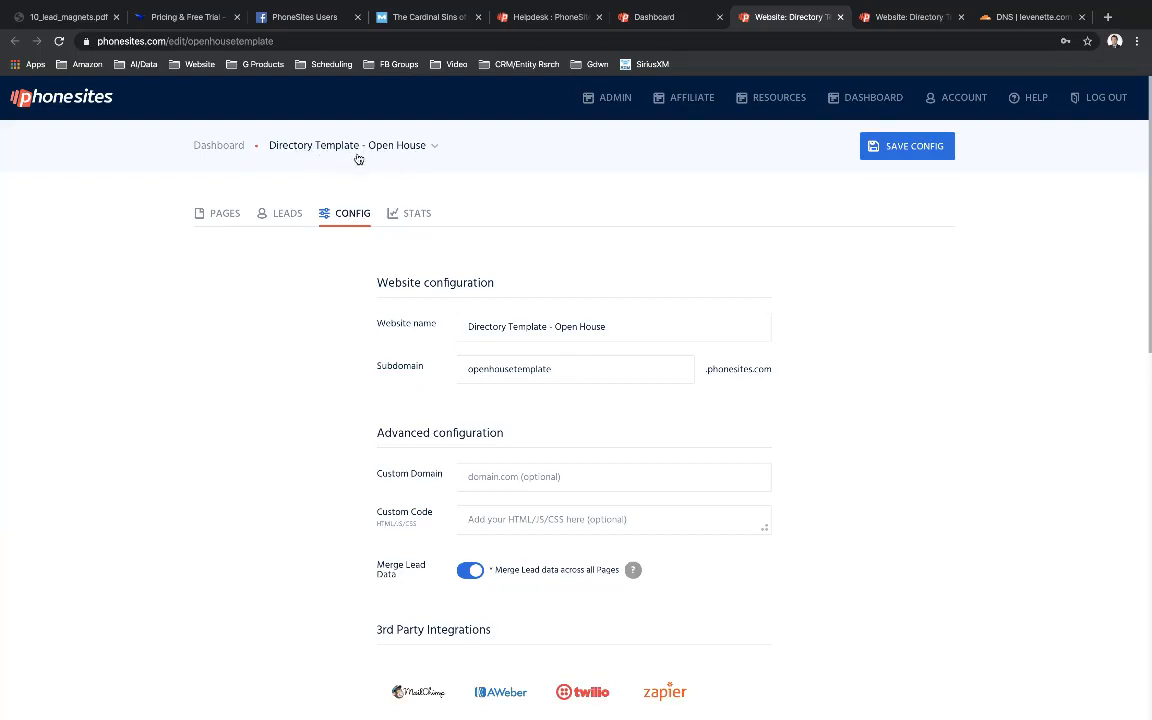
mouse_move(620, 200)
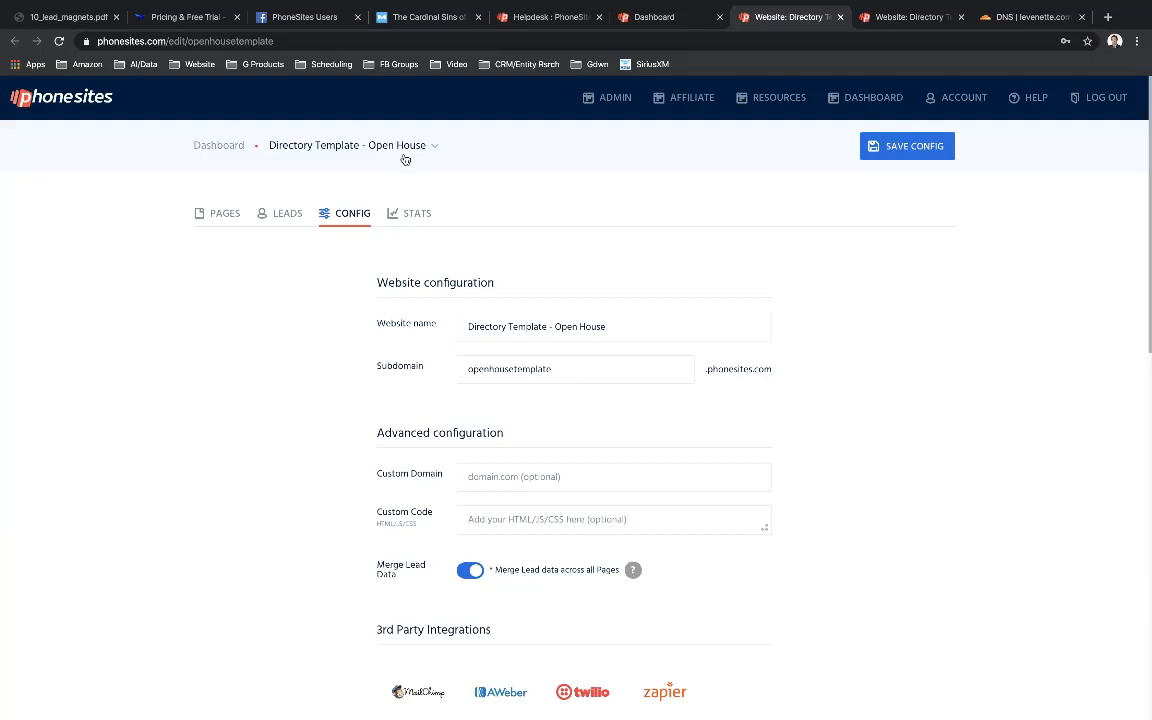
mouse_move(782, 142)
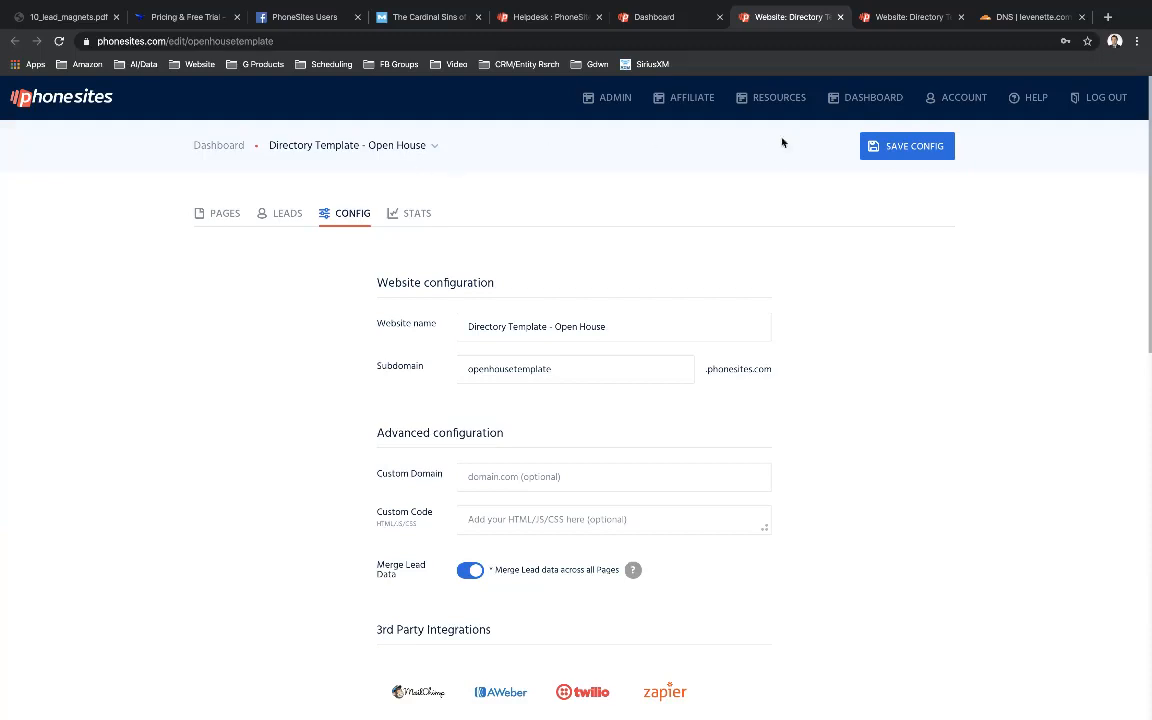
click(908, 16)
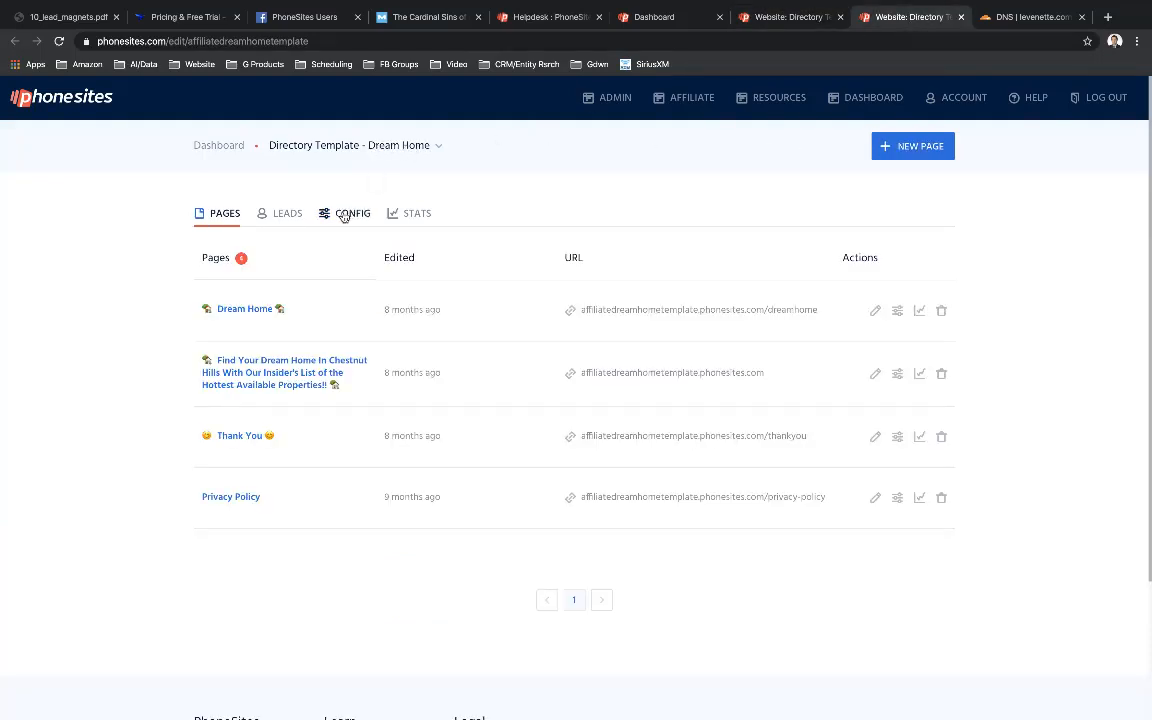
click(352, 212)
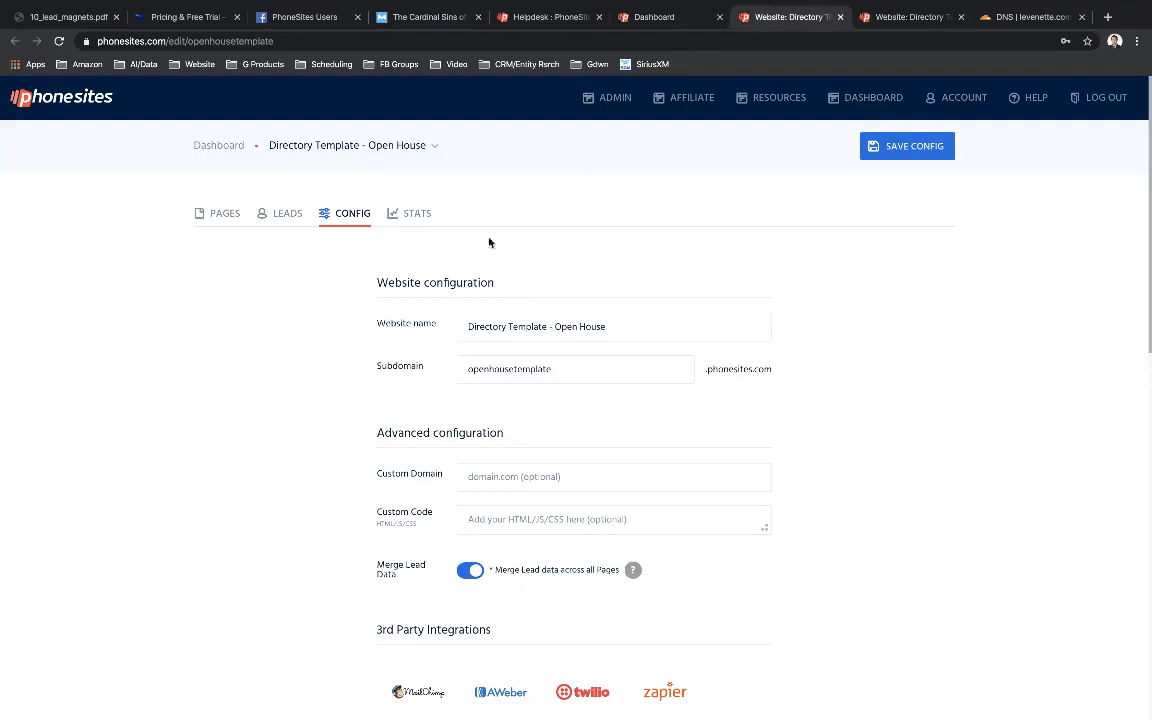
mouse_move(720, 176)
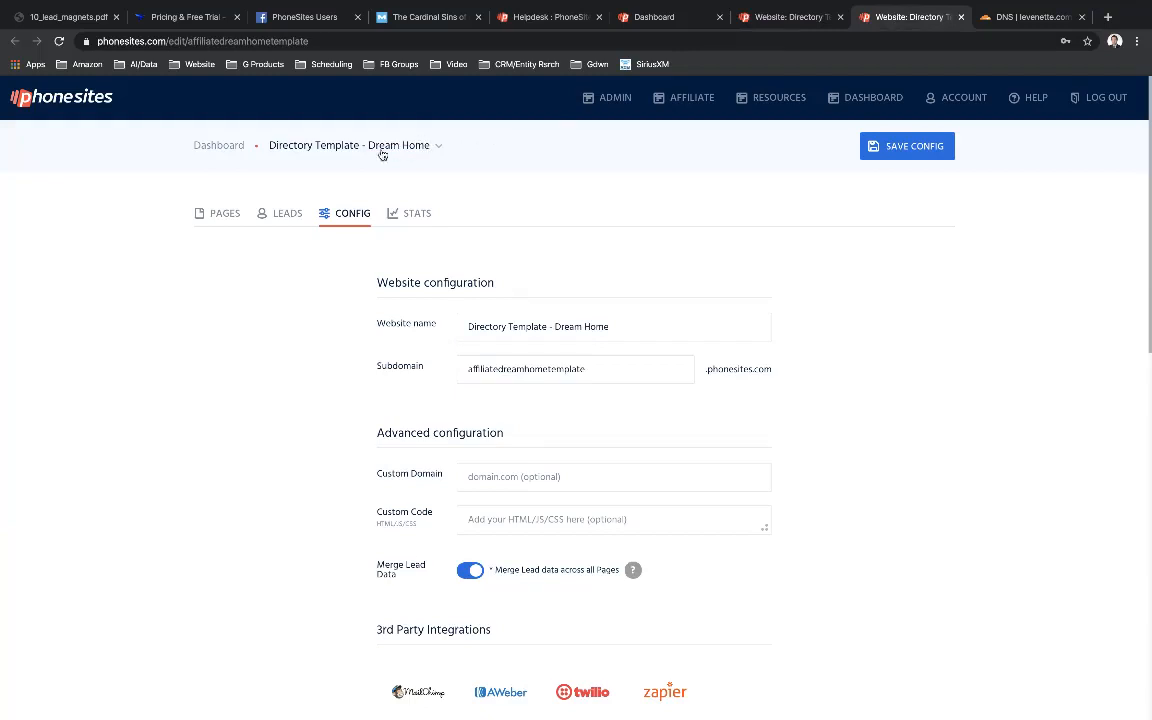
mouse_move(466, 496)
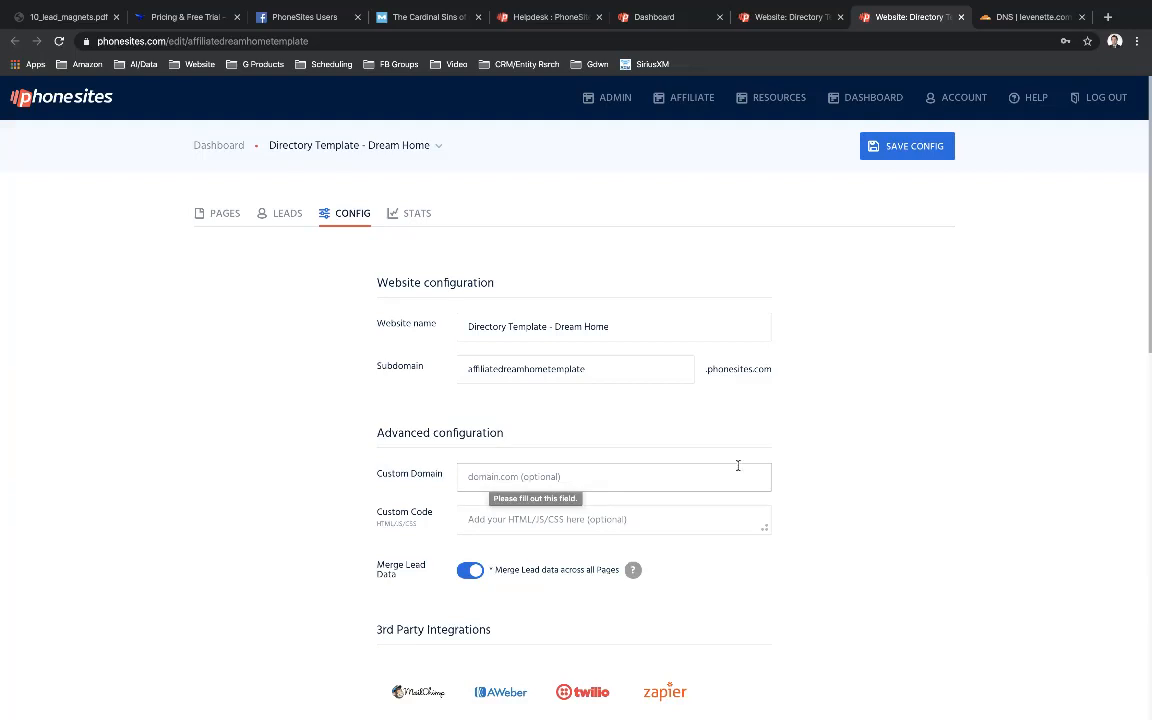
- Enter dreamhome.leverette.com as Dream Home's custom domain, then return to Open House's settings
click(612, 476)
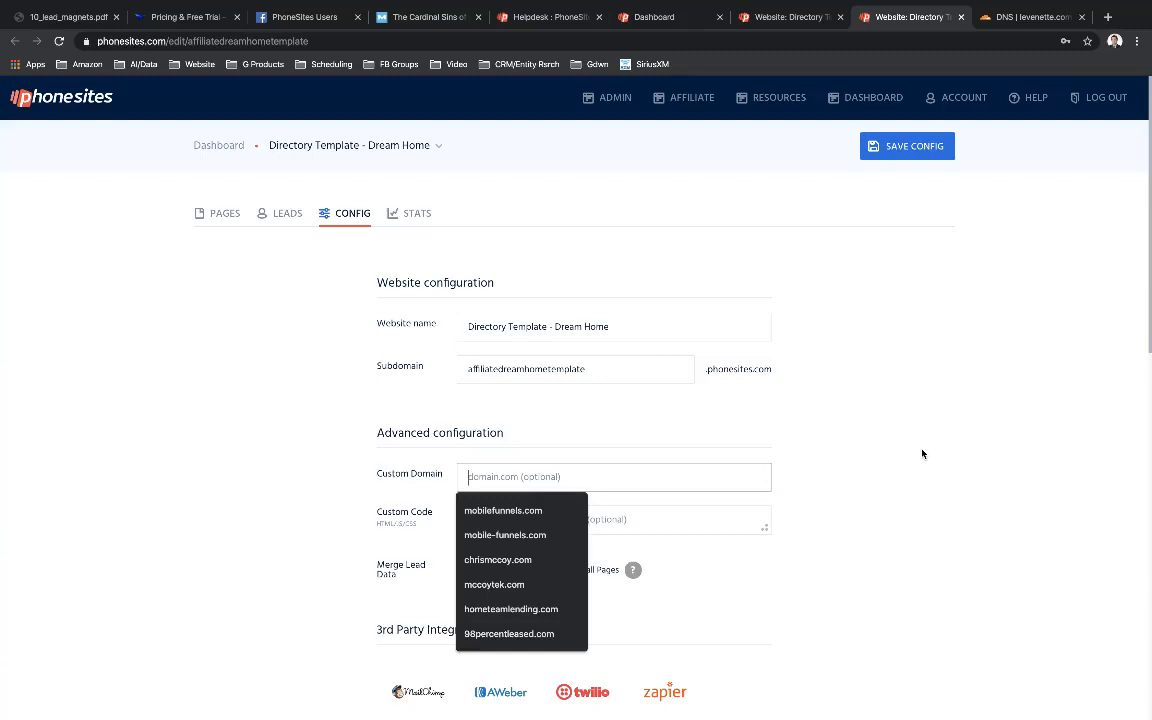
text(levenn)
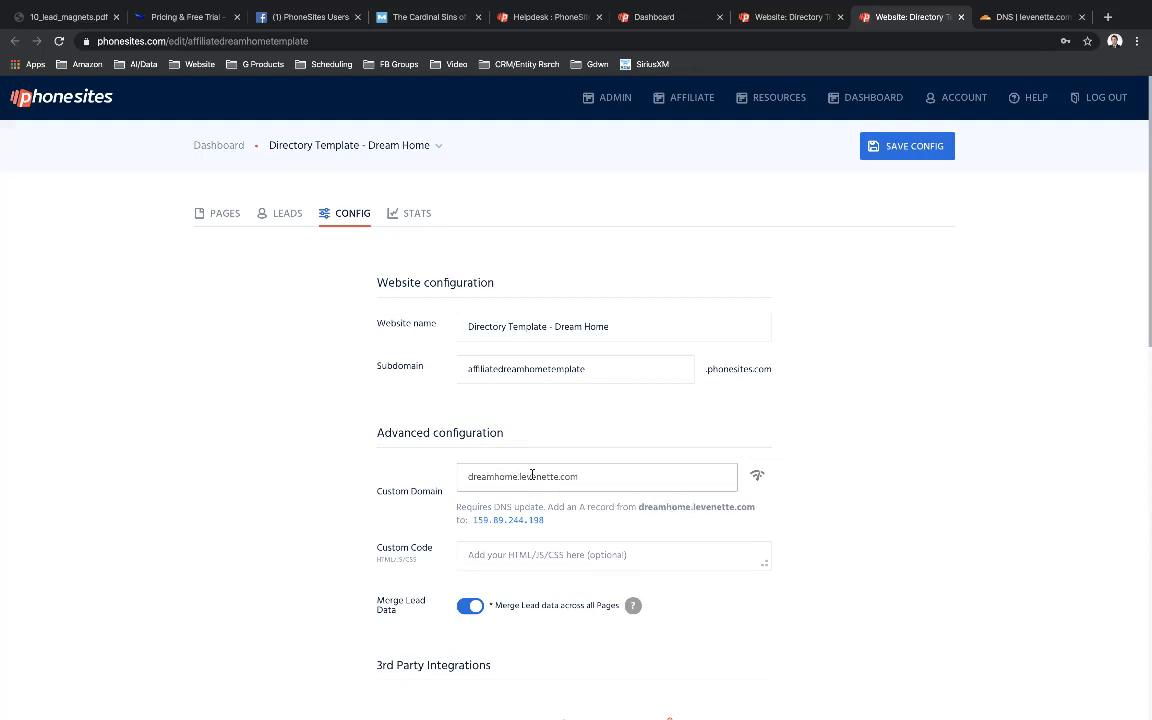
mouse_move(538, 476)
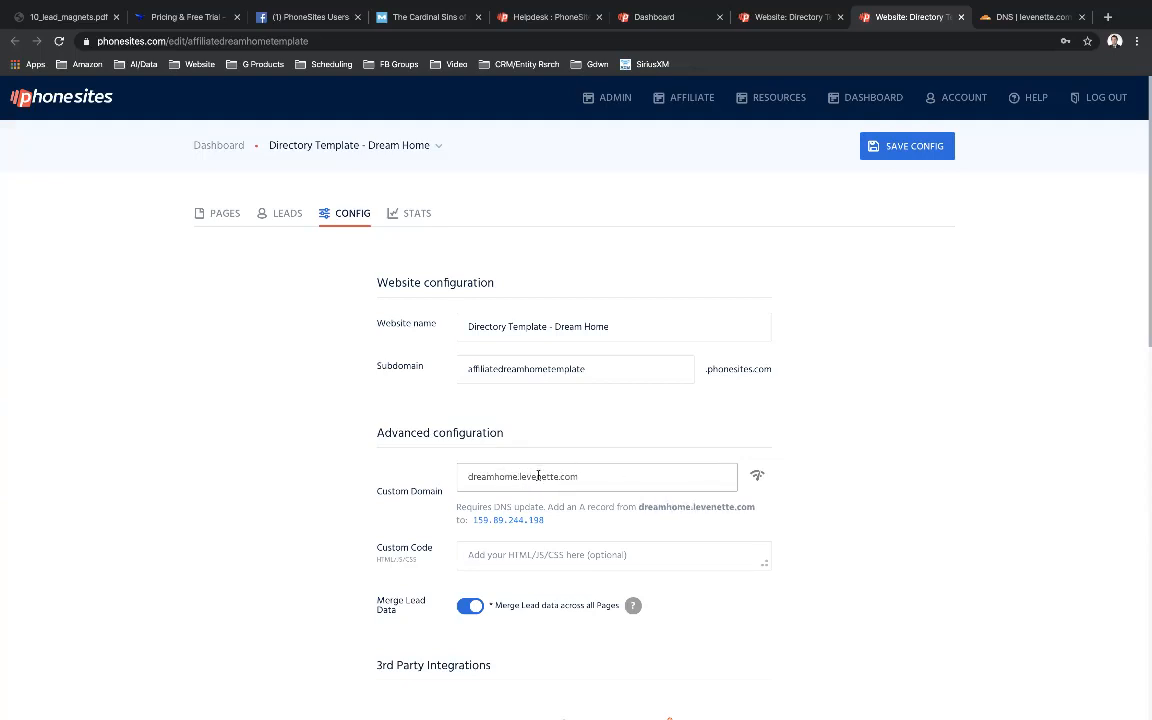
double_click(488, 476)
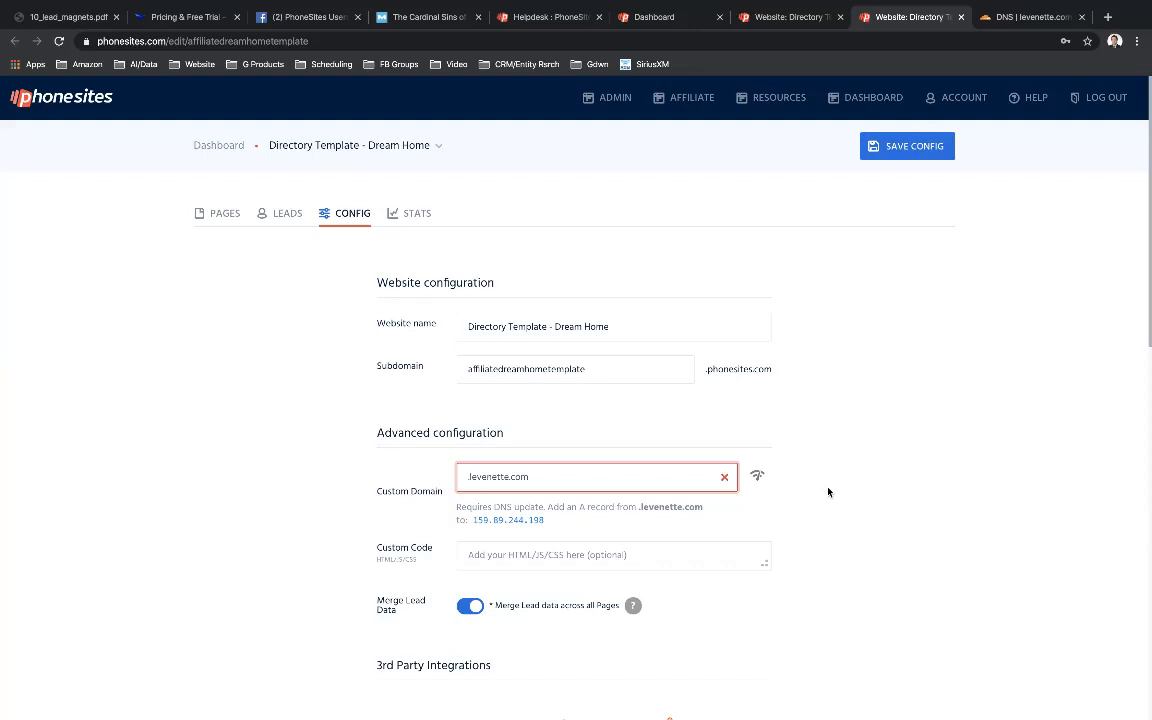
mouse_move(776, 350)
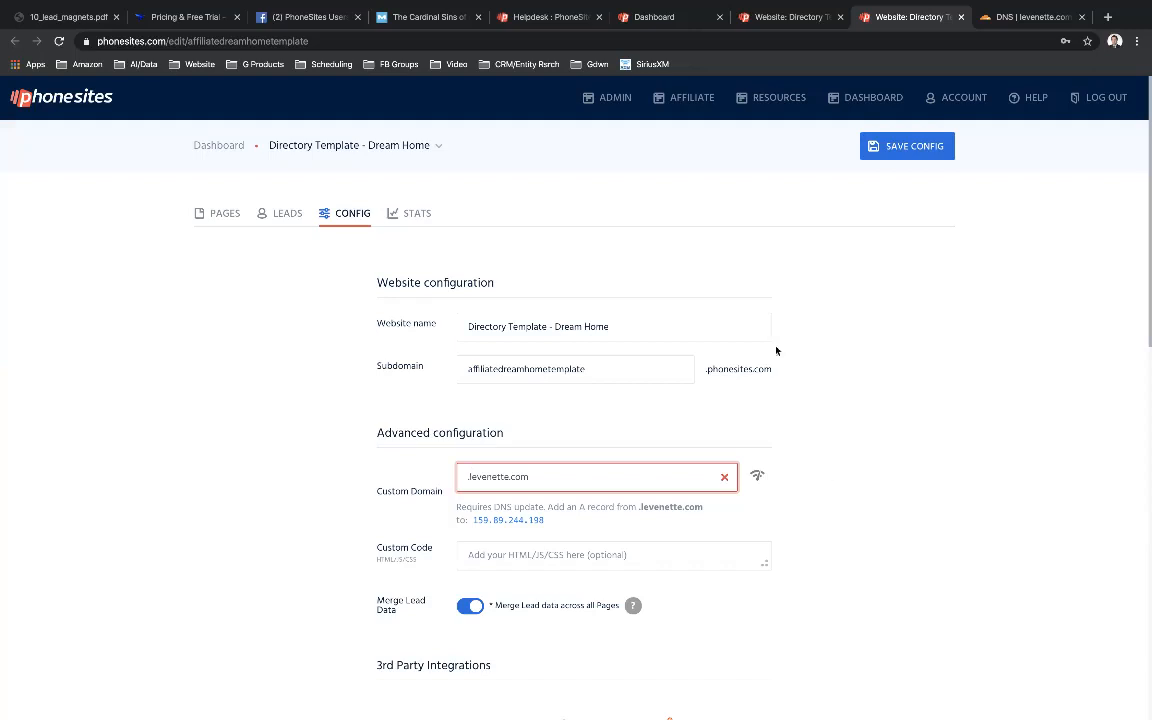
mouse_move(706, 288)
text(dreamhome)
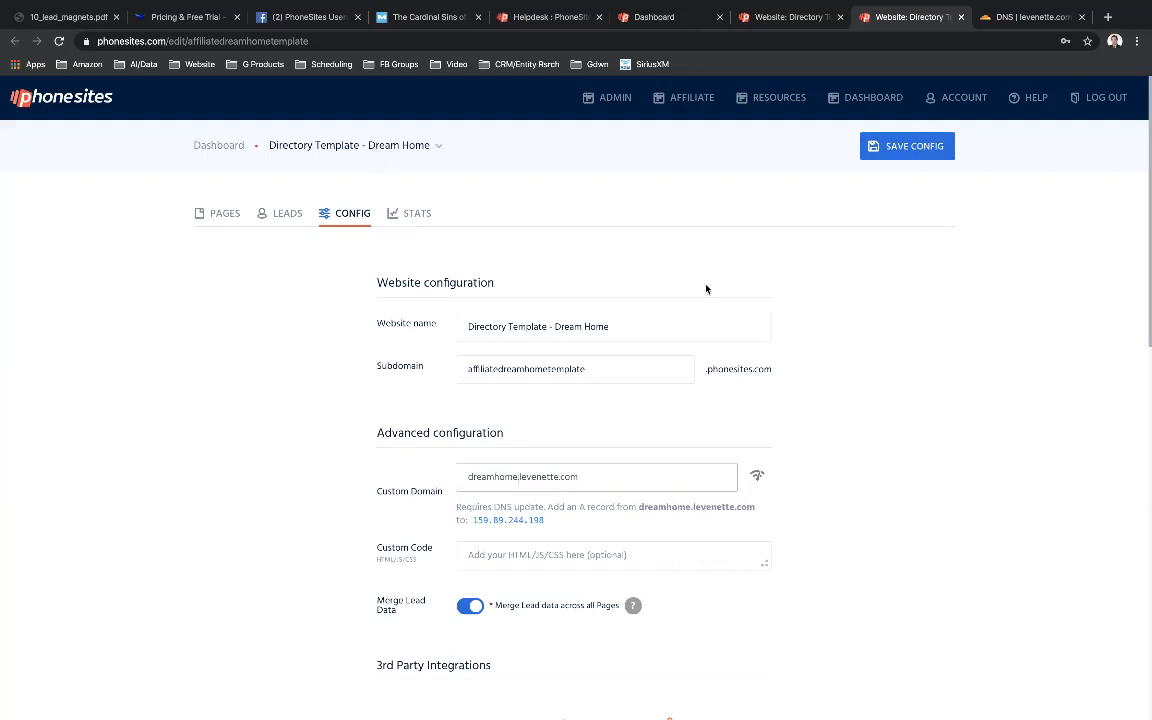
click(906, 144)
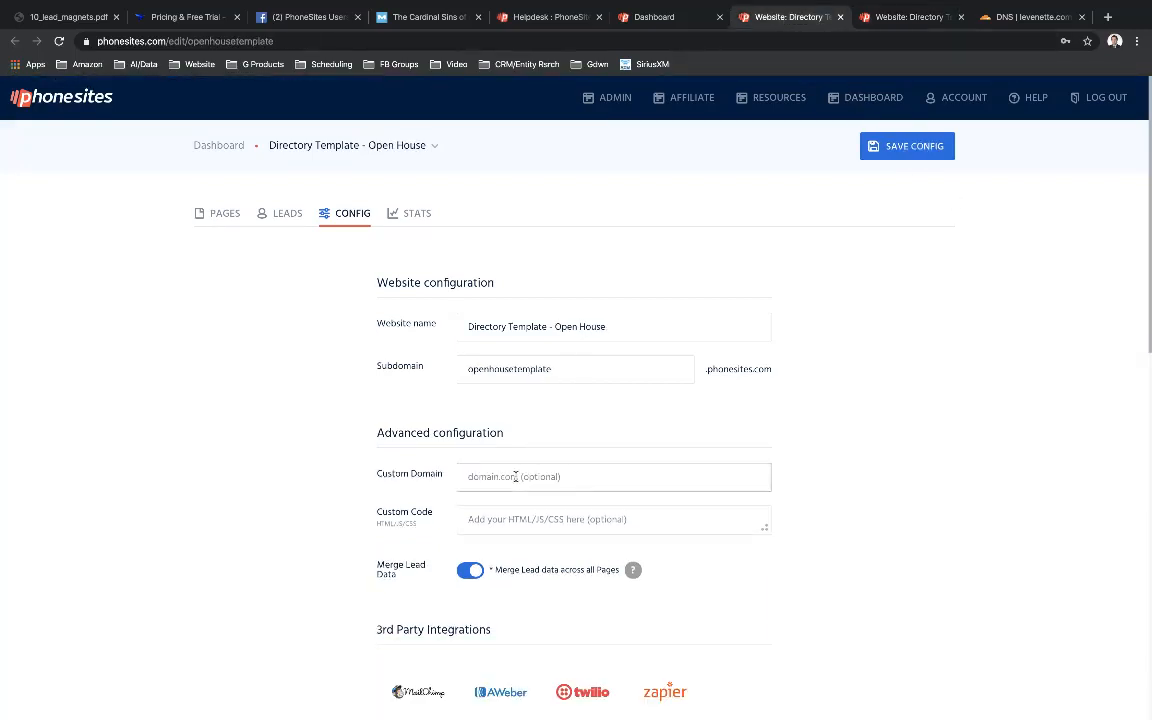
- Enter openhouse.leverette.com as Open House's custom domain and grab the A-record IP from the hint
click(612, 476)
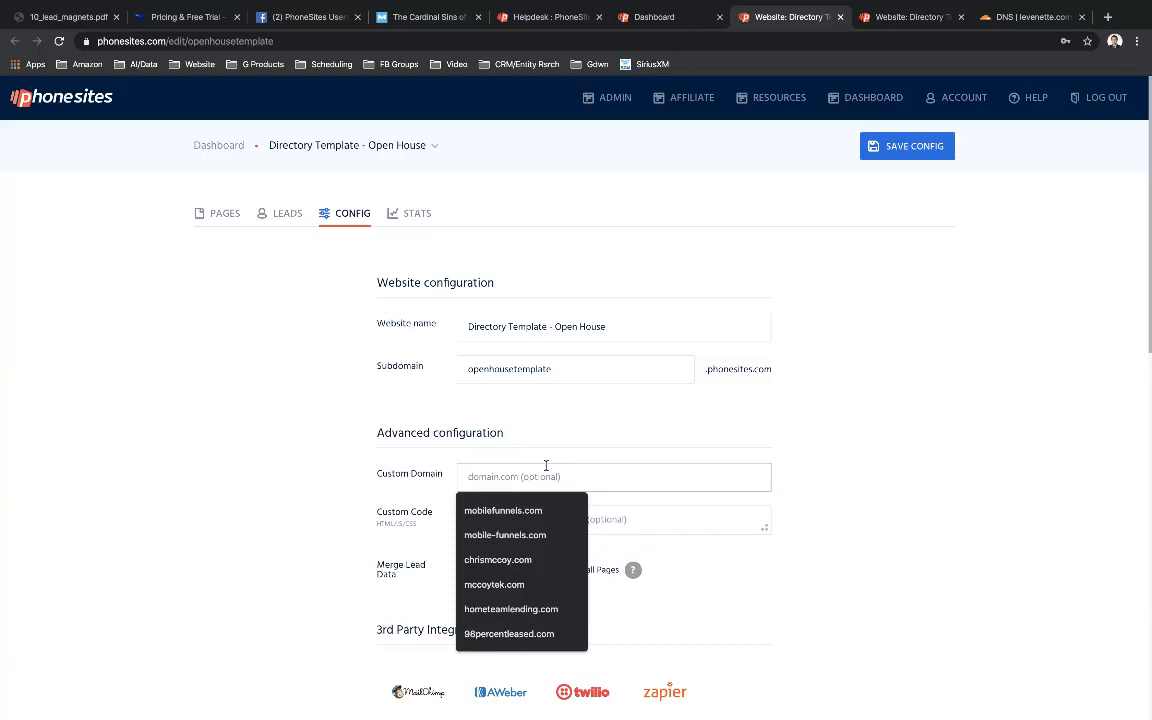
text(openhouse)
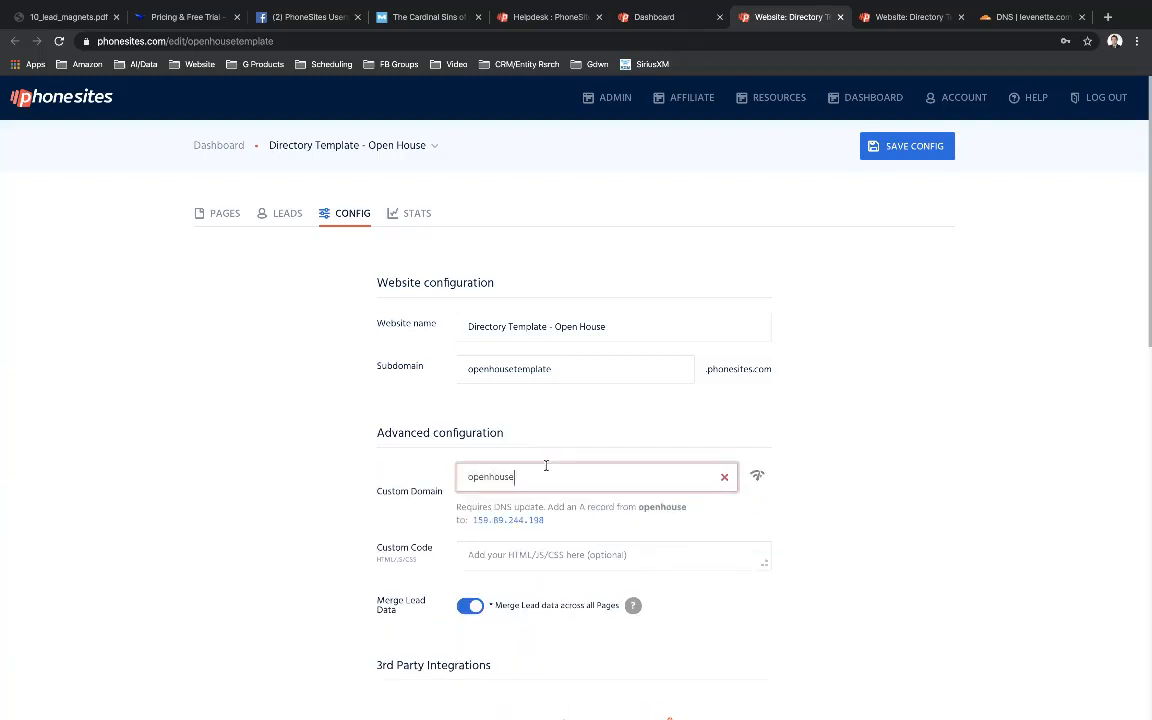
text(.levenette.com)
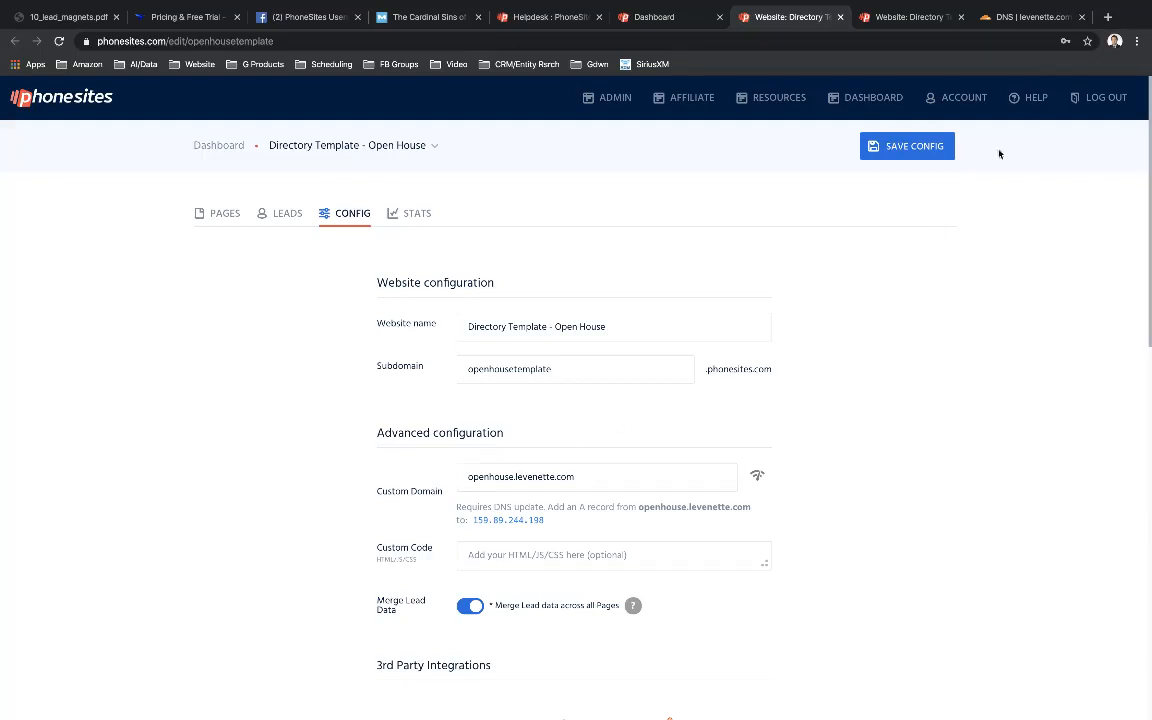
mouse_move(1024, 16)
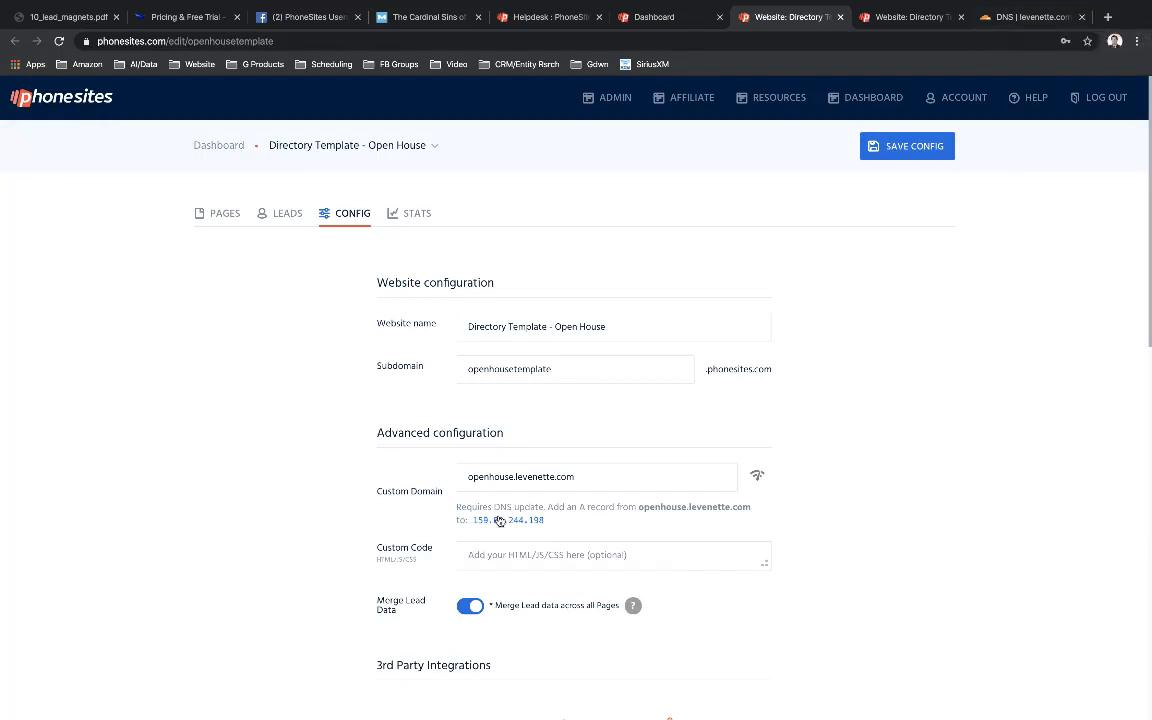
click(504, 520)
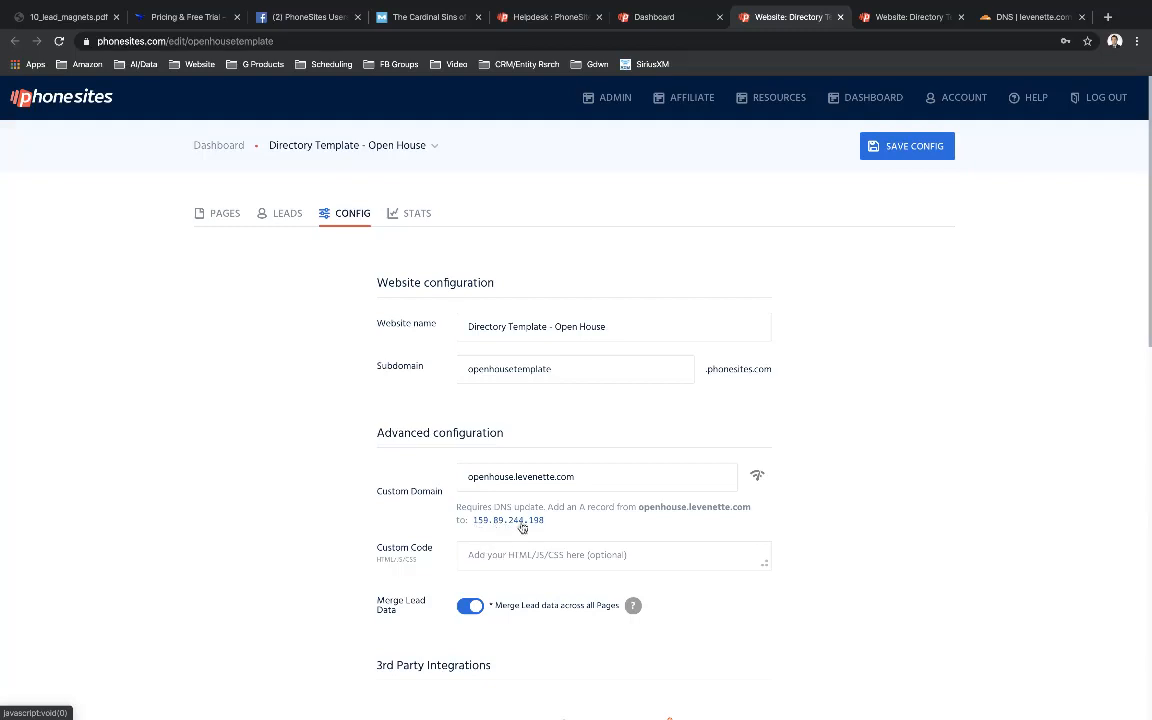
mouse_move(468, 524)
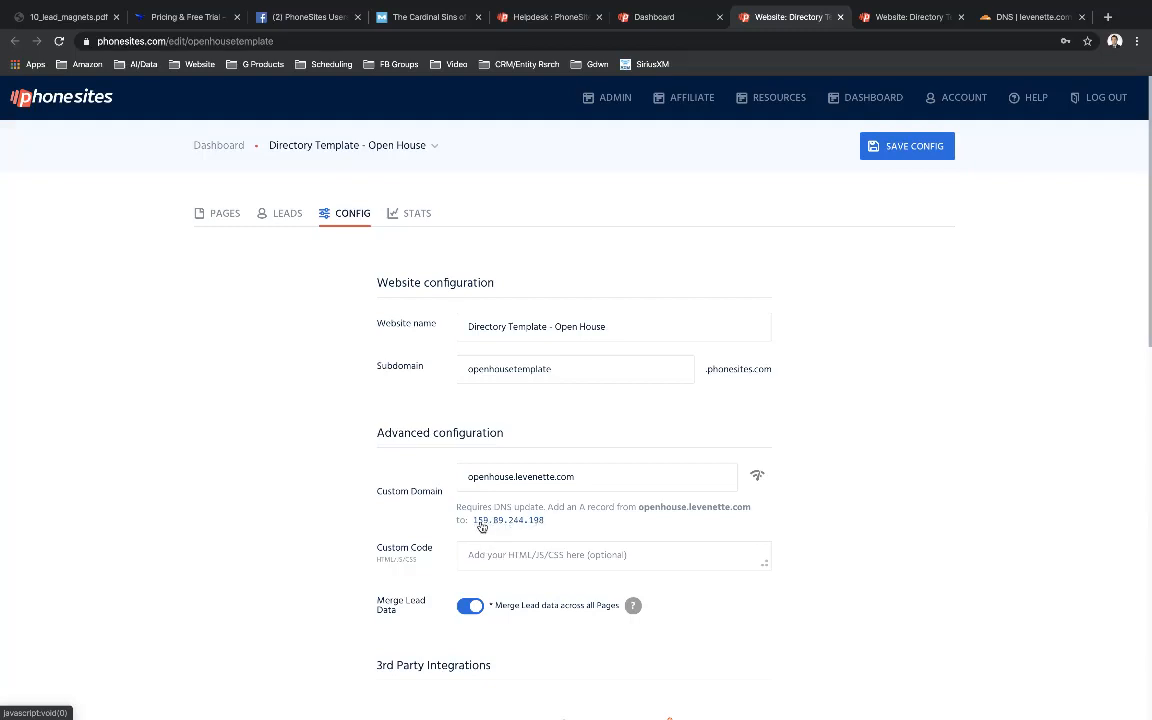
mouse_move(492, 528)
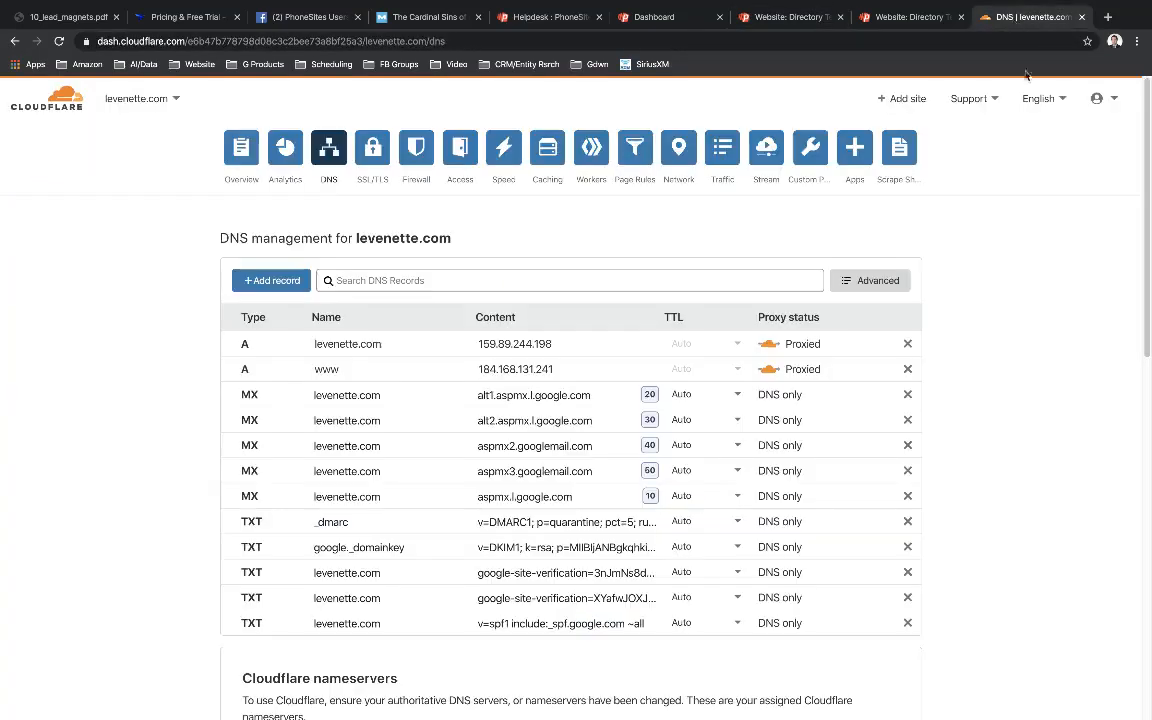
mouse_move(1046, 292)
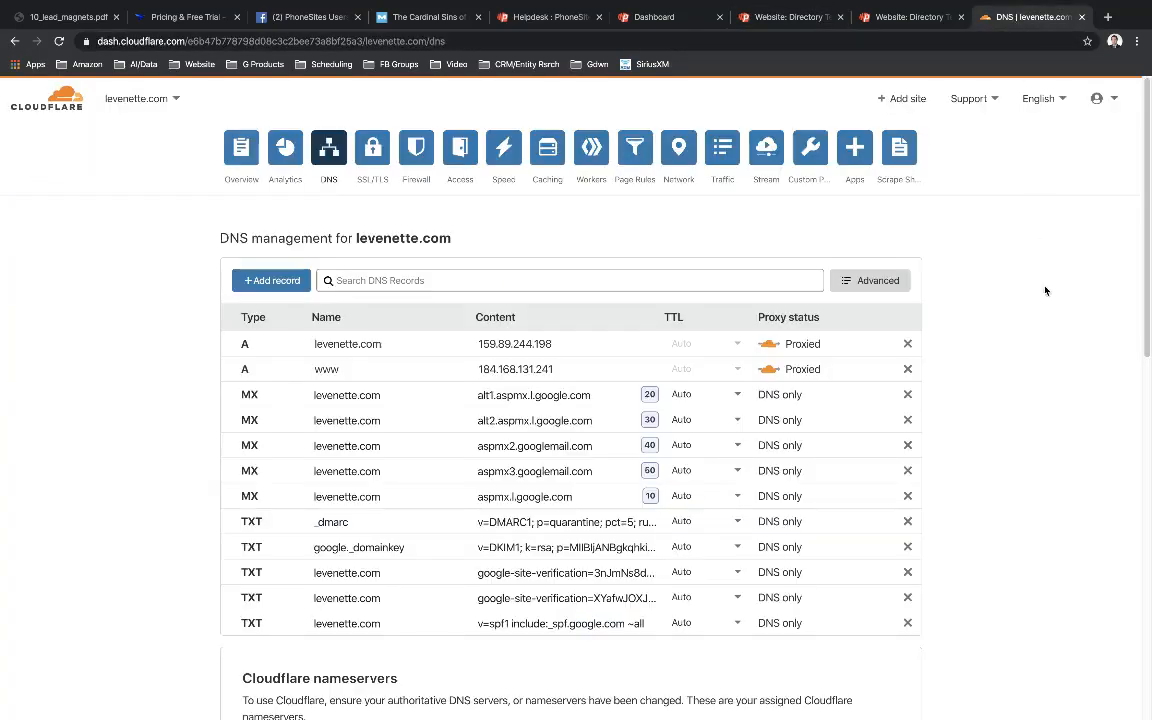
mouse_move(244, 344)
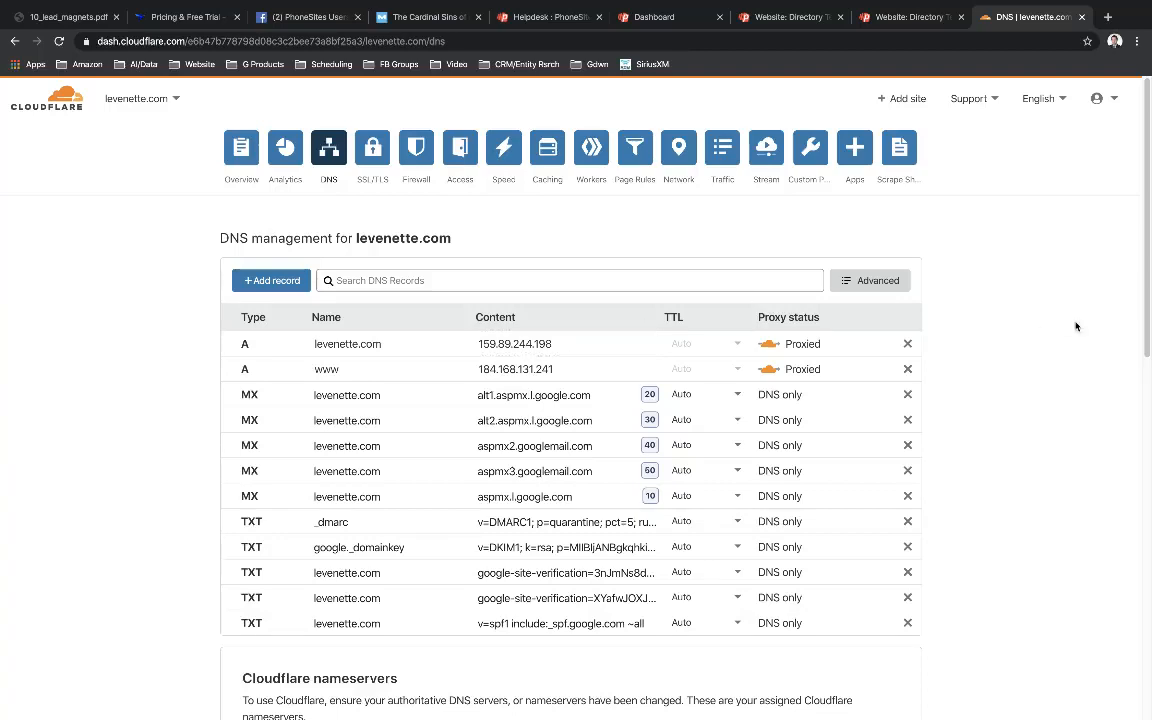
mouse_move(304, 268)
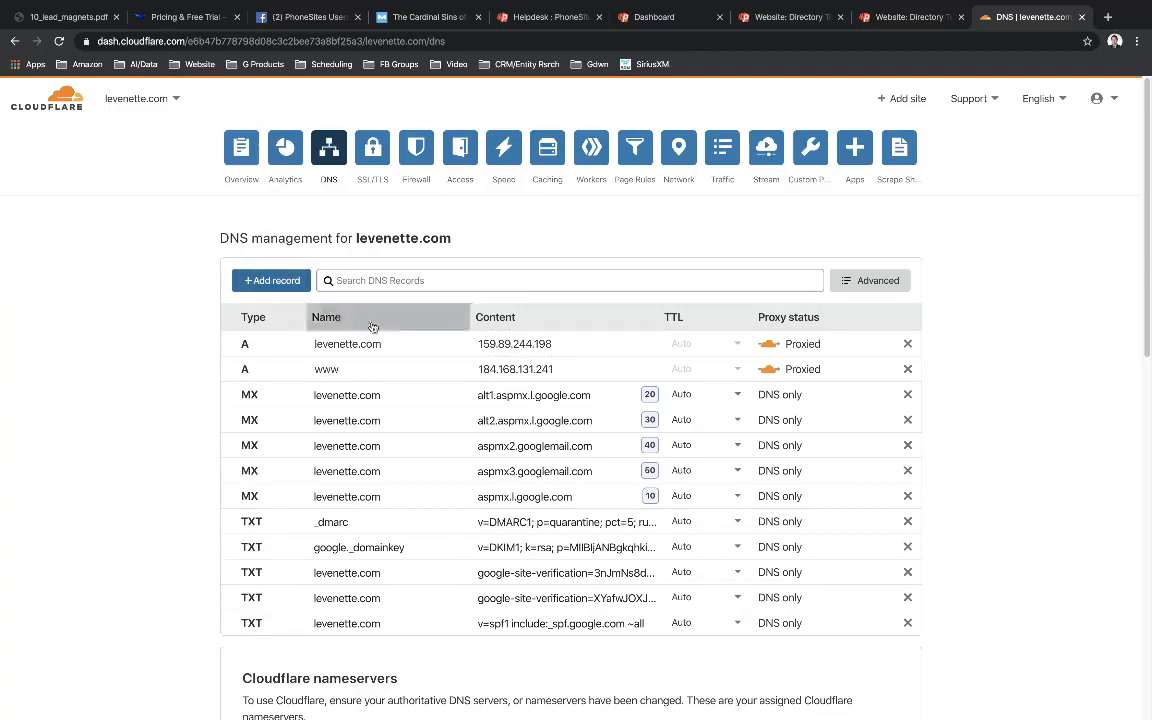
- Inspect the root domain's A record, then start a new DNS record for leverette.com
click(348, 344)
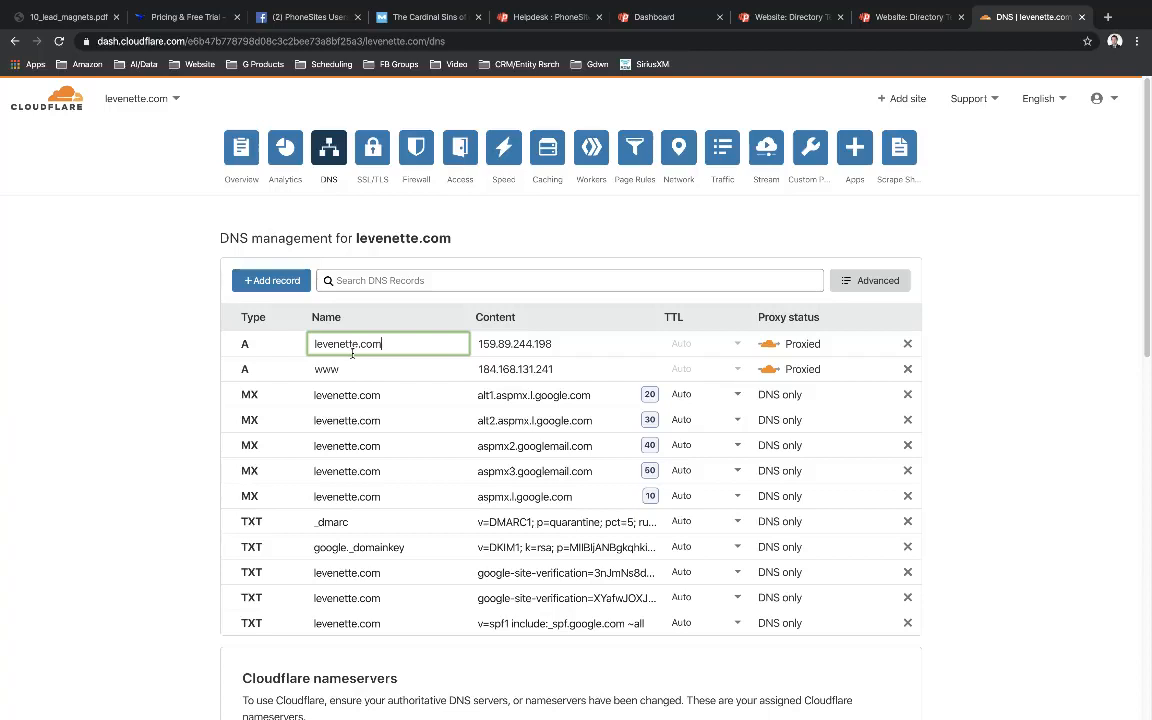
mouse_move(384, 348)
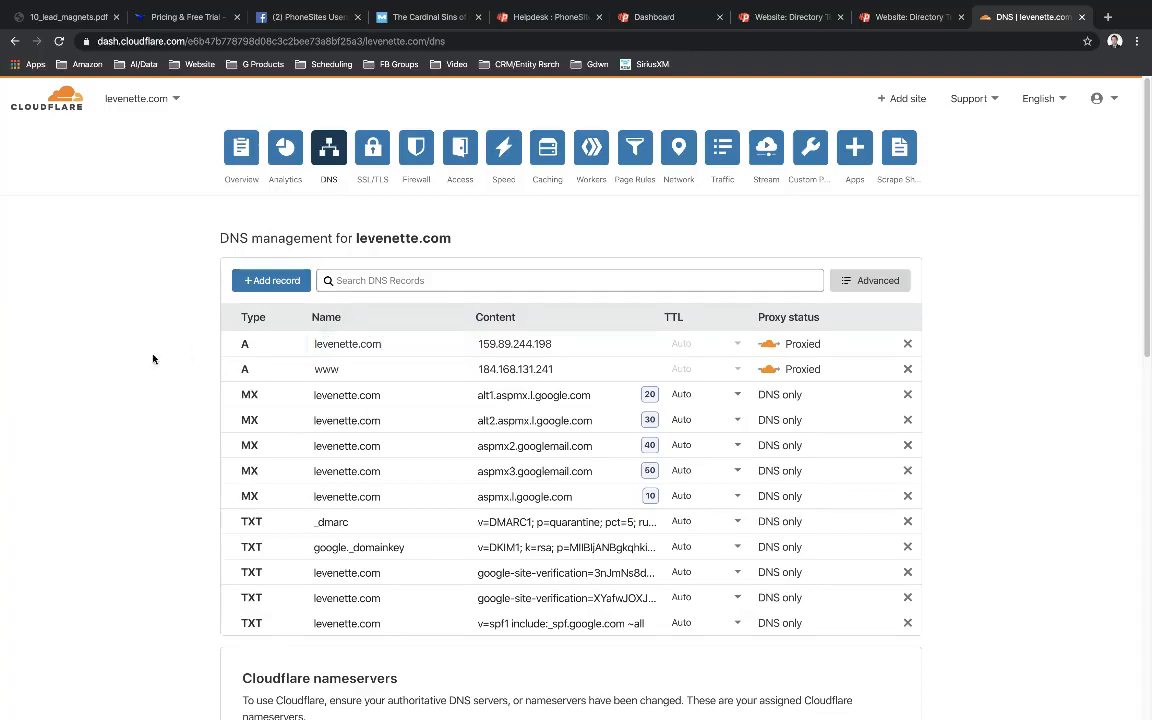
click(272, 280)
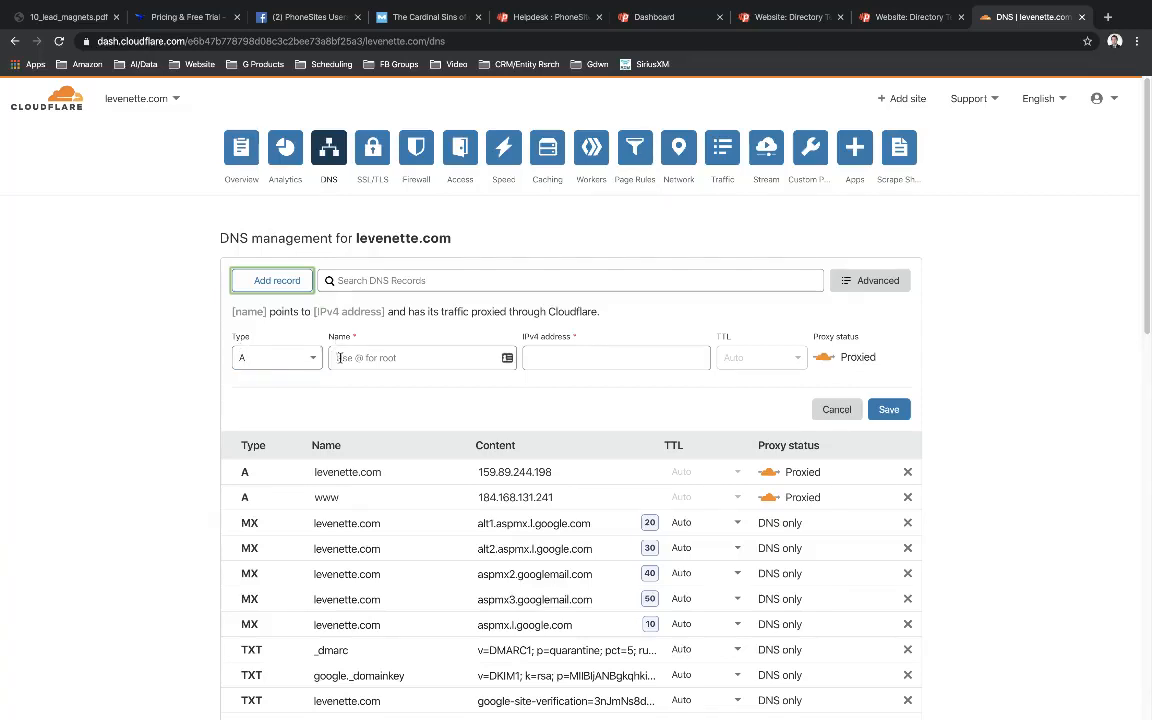
- Name the new A record openhouse and point it to 159.89.244.198
click(420, 356)
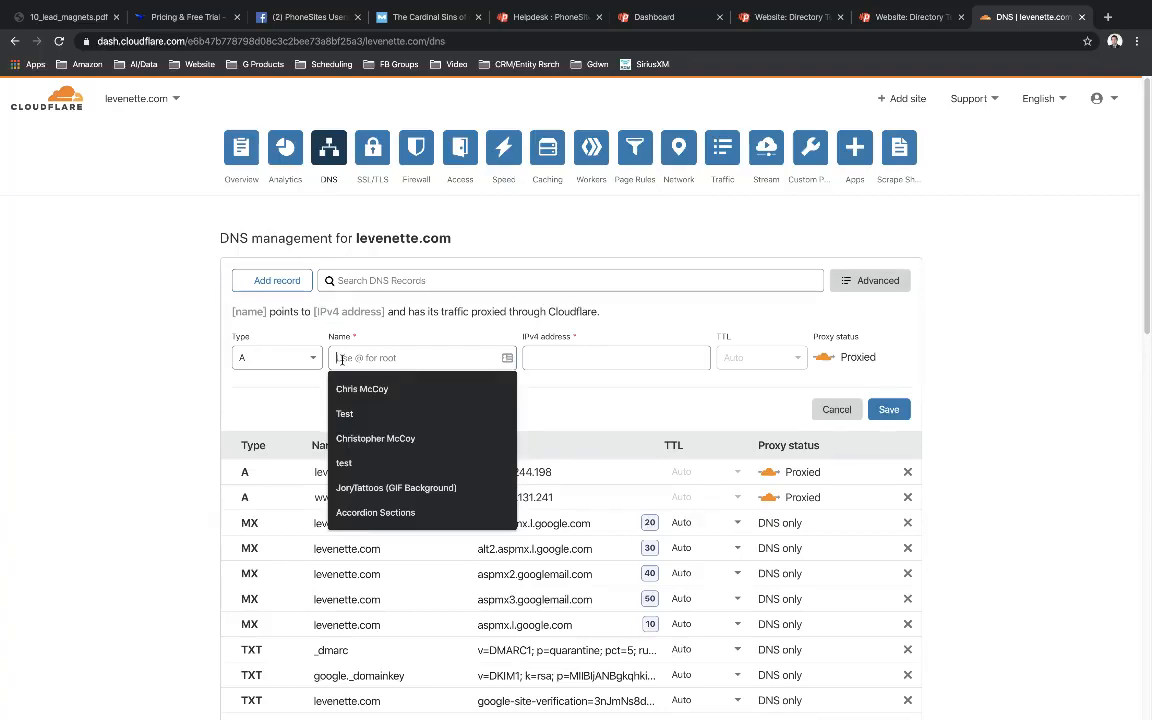
text(openhouse)
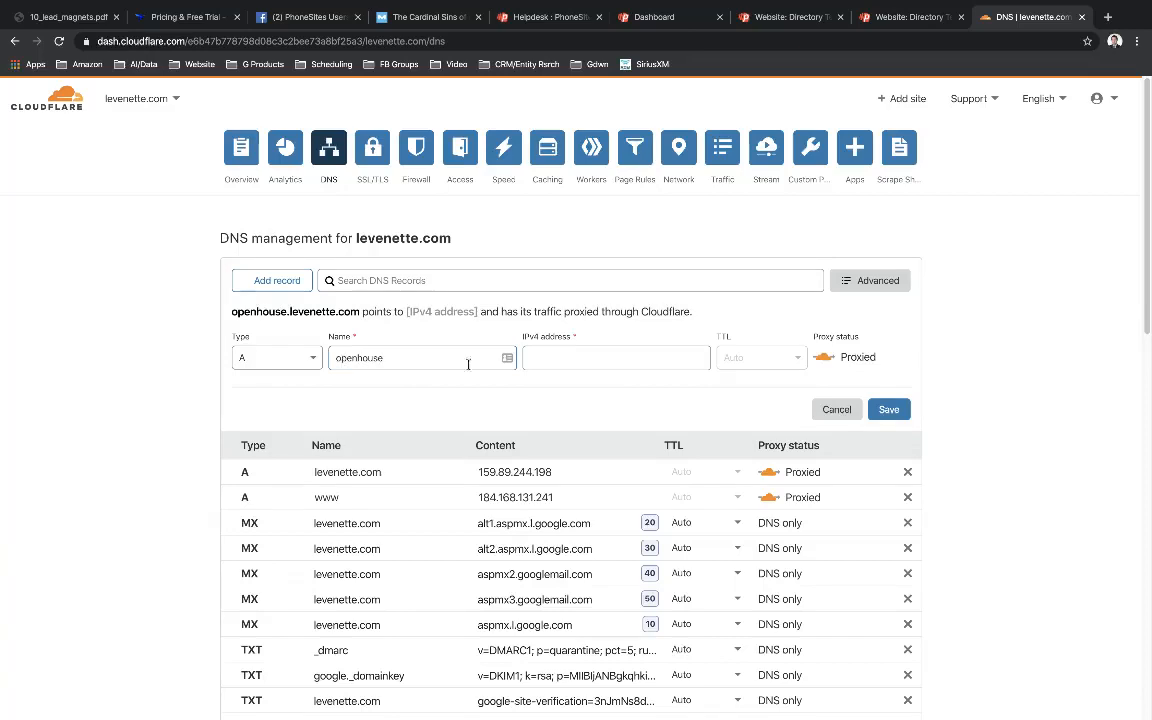
click(616, 356)
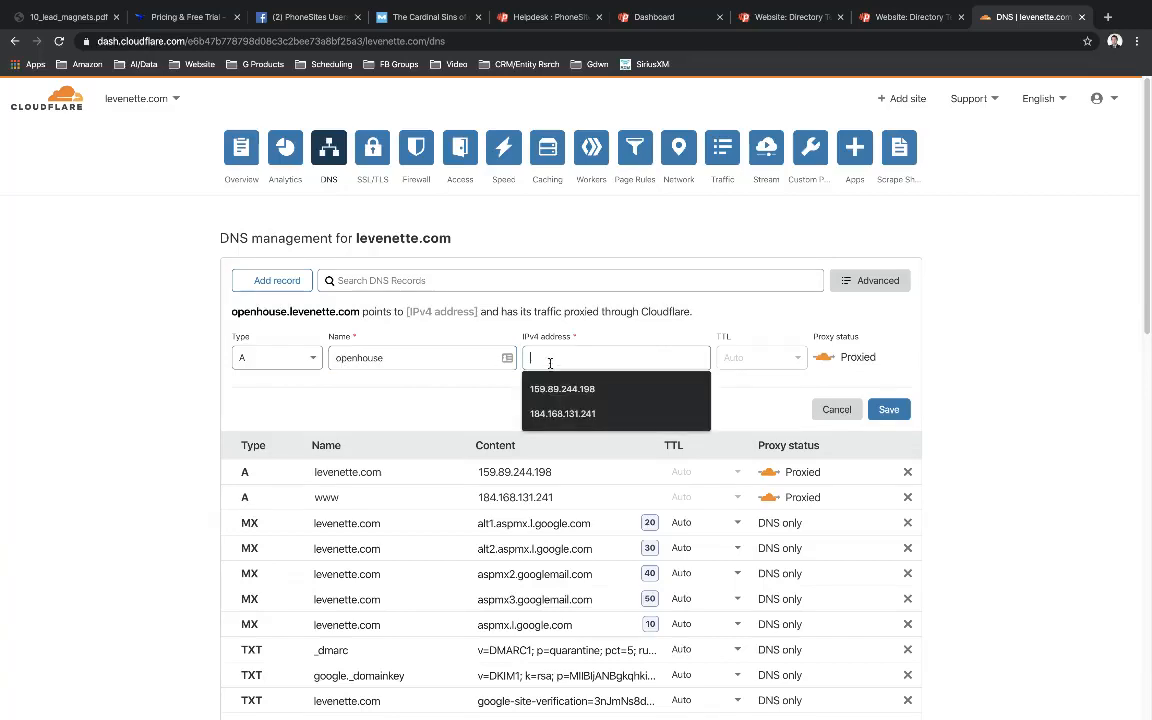
click(562, 388)
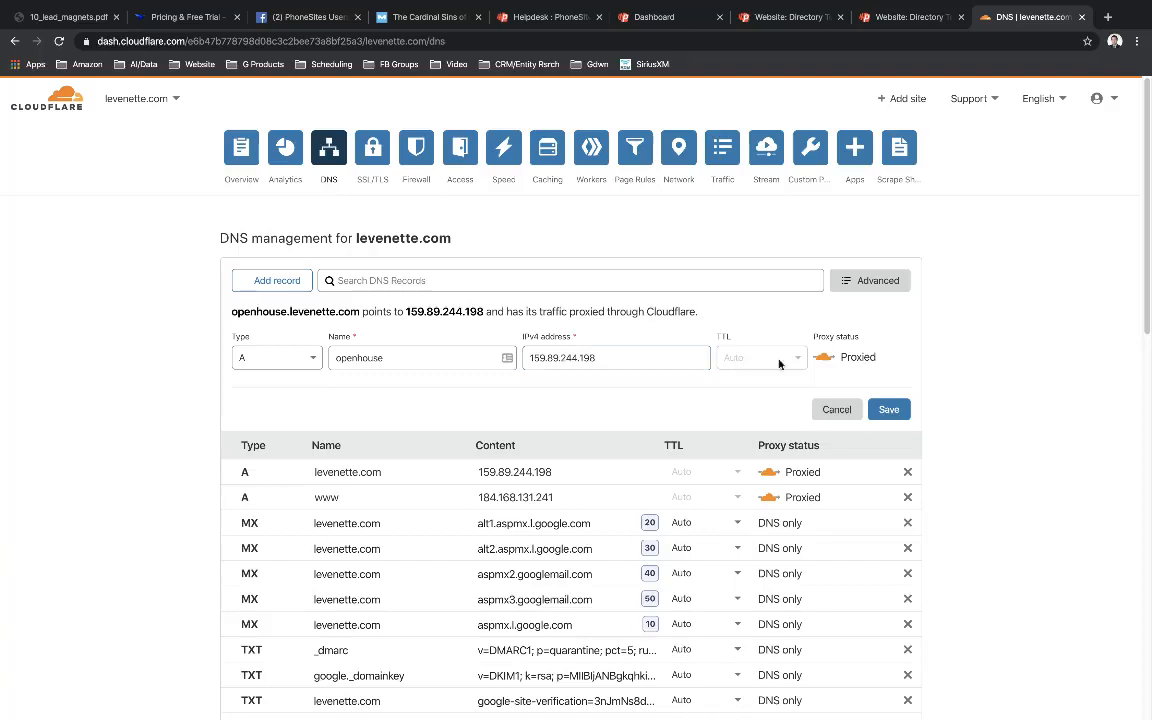
mouse_move(740, 360)
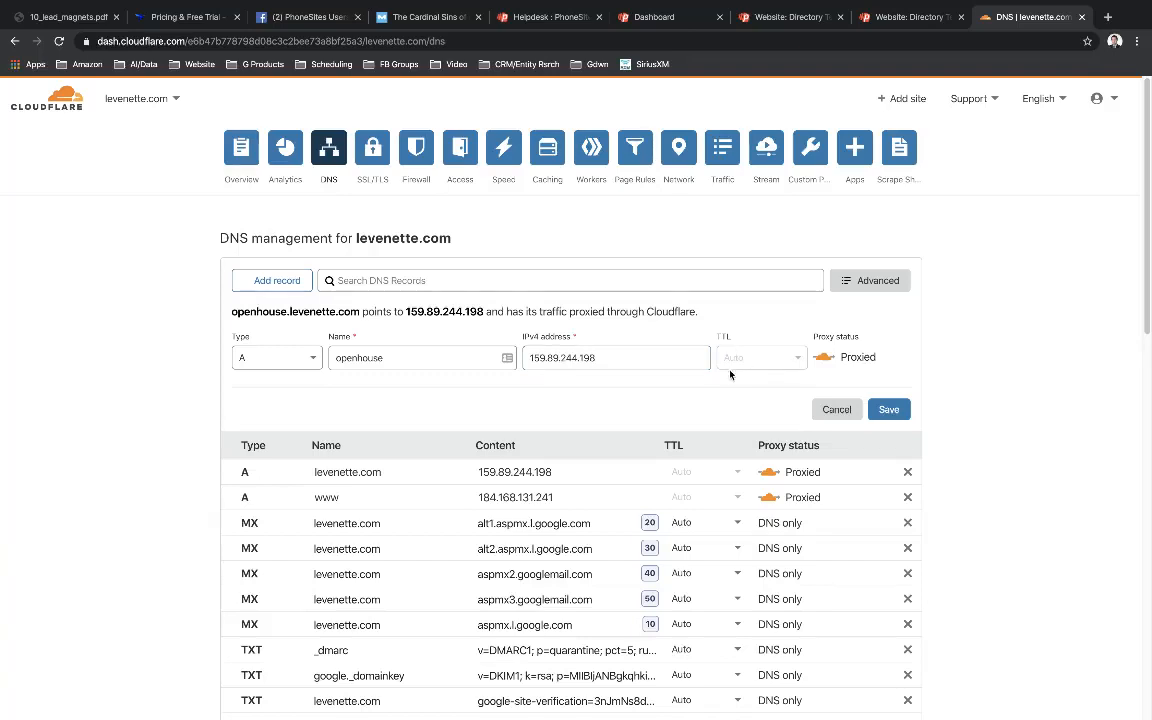
- Verify the IP against the PhoneSites settings and save the openhouse A record
click(800, 16)
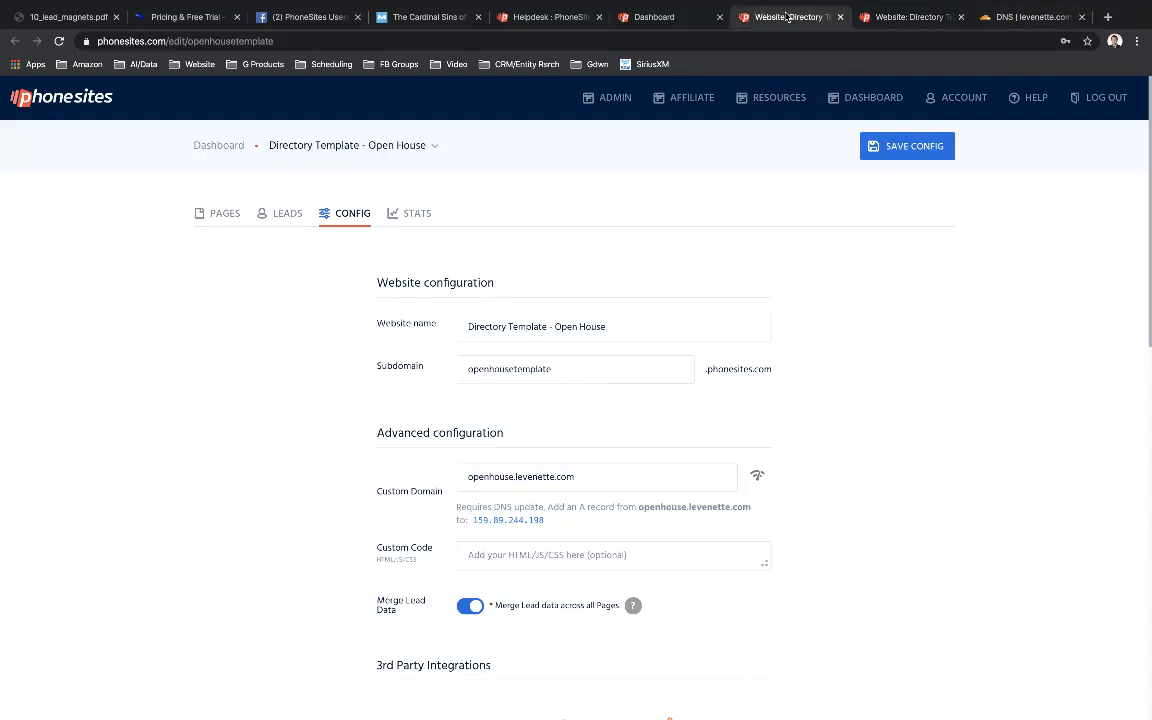
click(1020, 16)
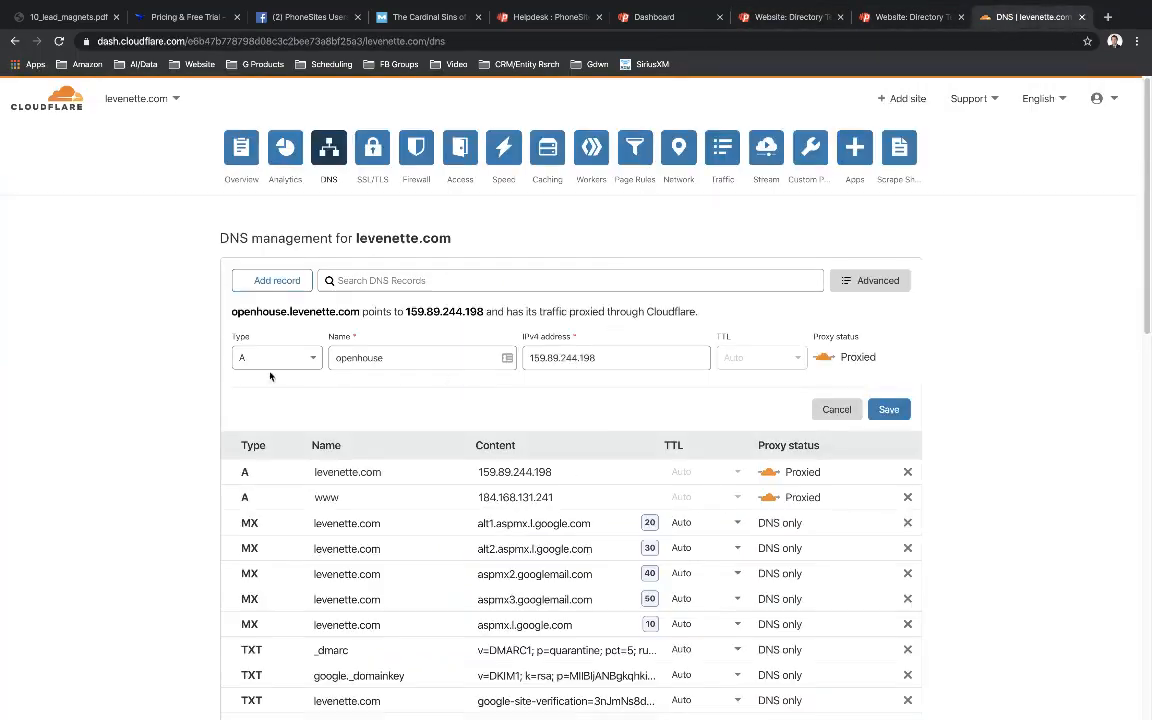
click(888, 408)
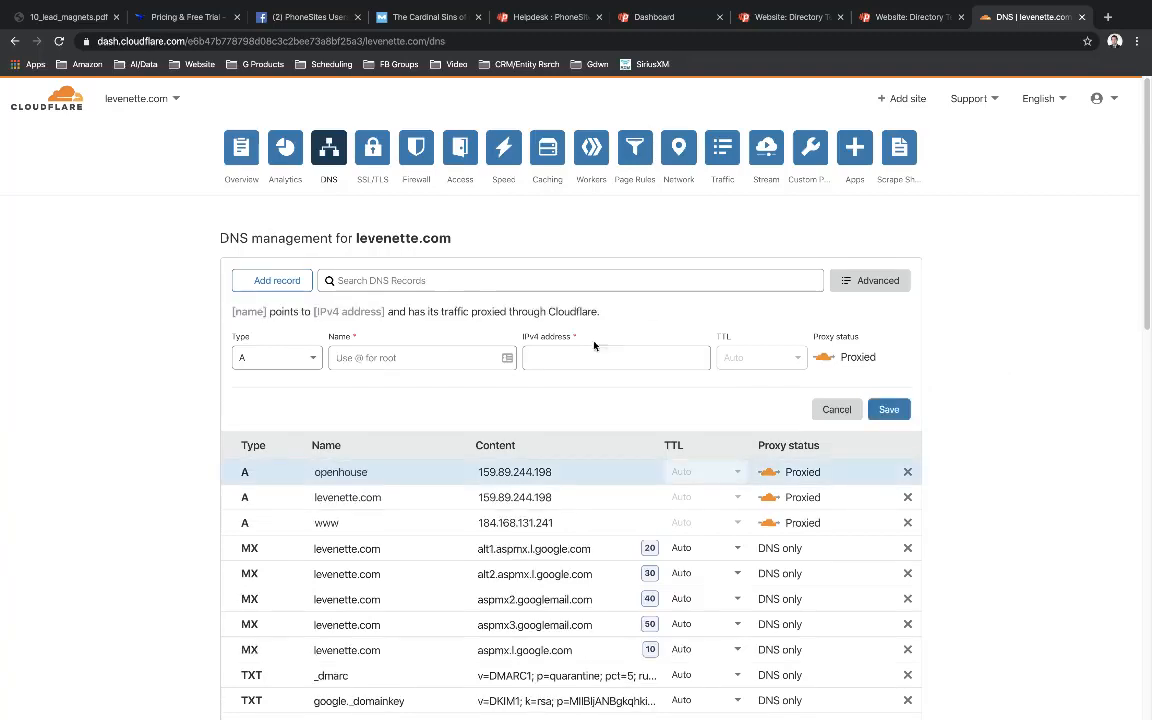
- Add and save a proxied A record named dreamhome pointing to 159.89.244.198
click(420, 356)
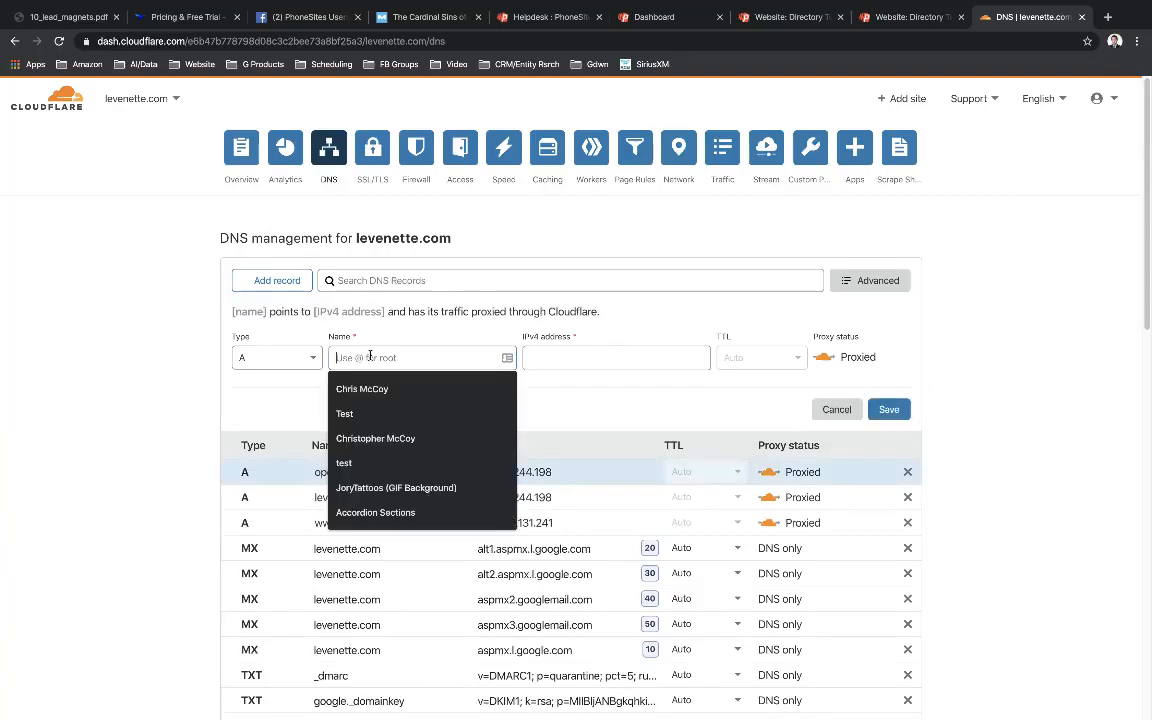
text(dreamhome)
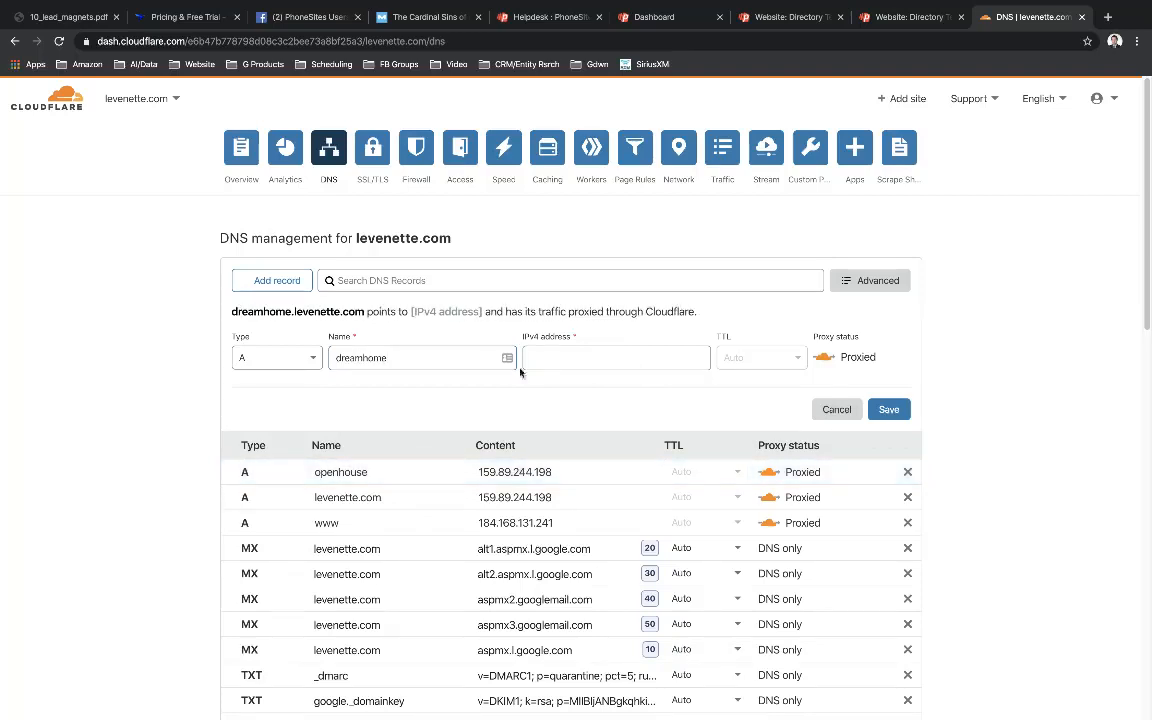
text(159.89.244.198)
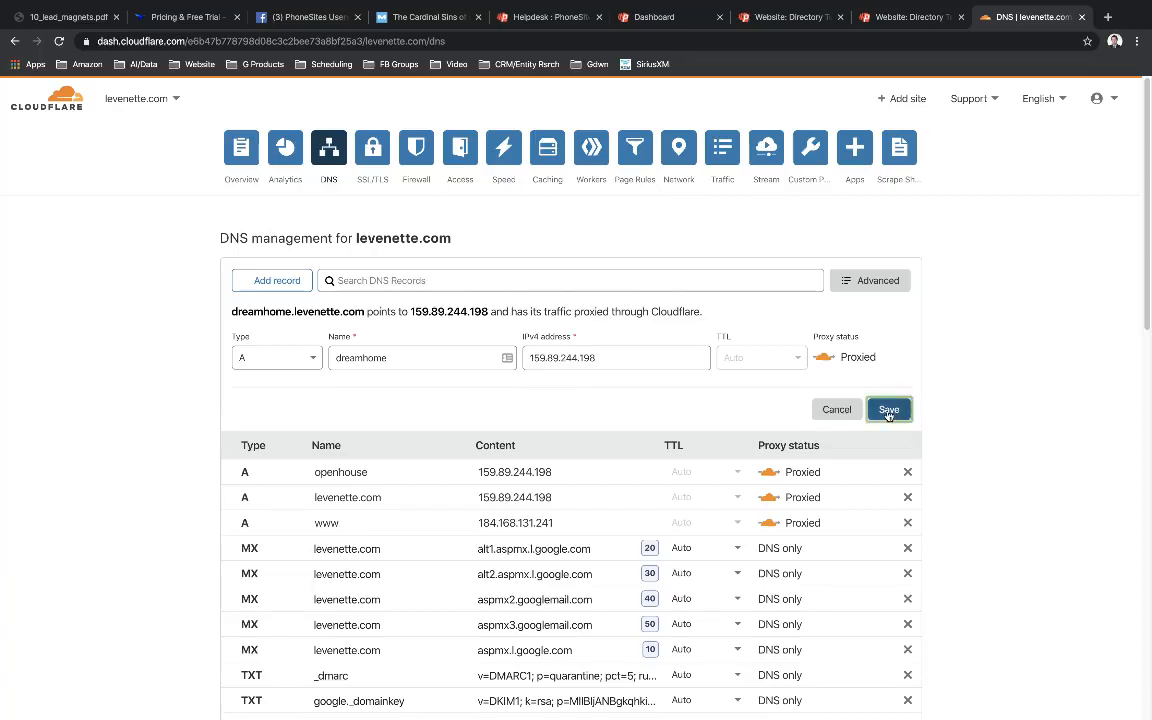
click(888, 408)
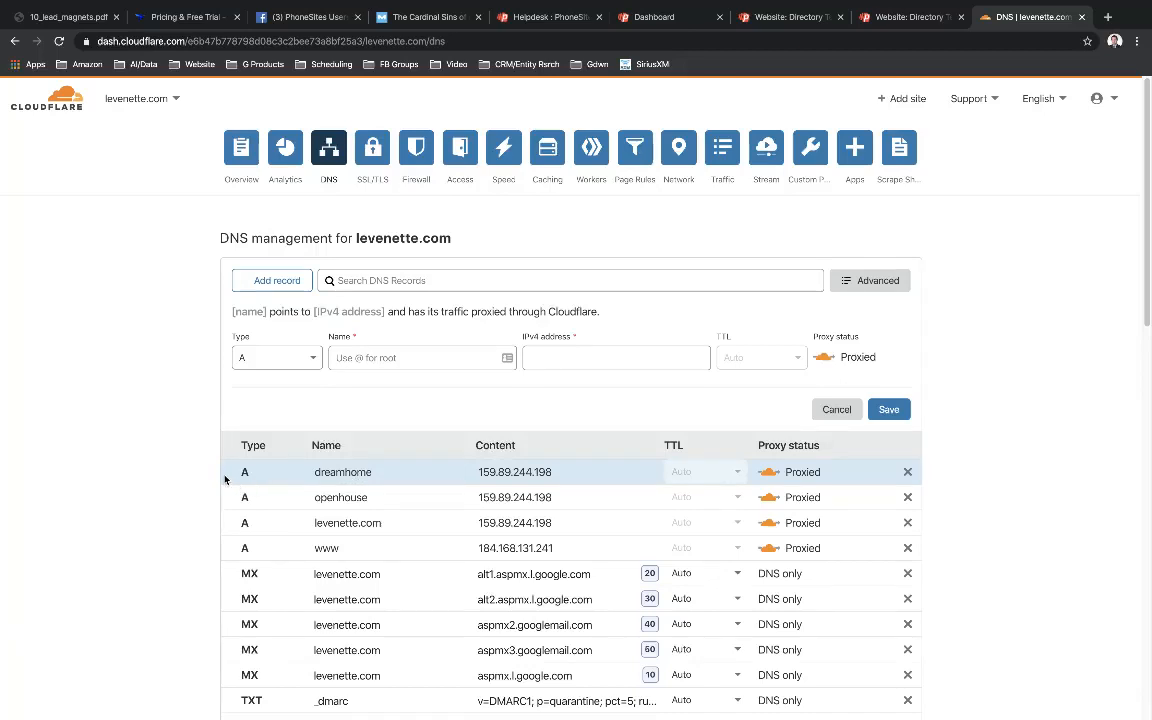
click(348, 524)
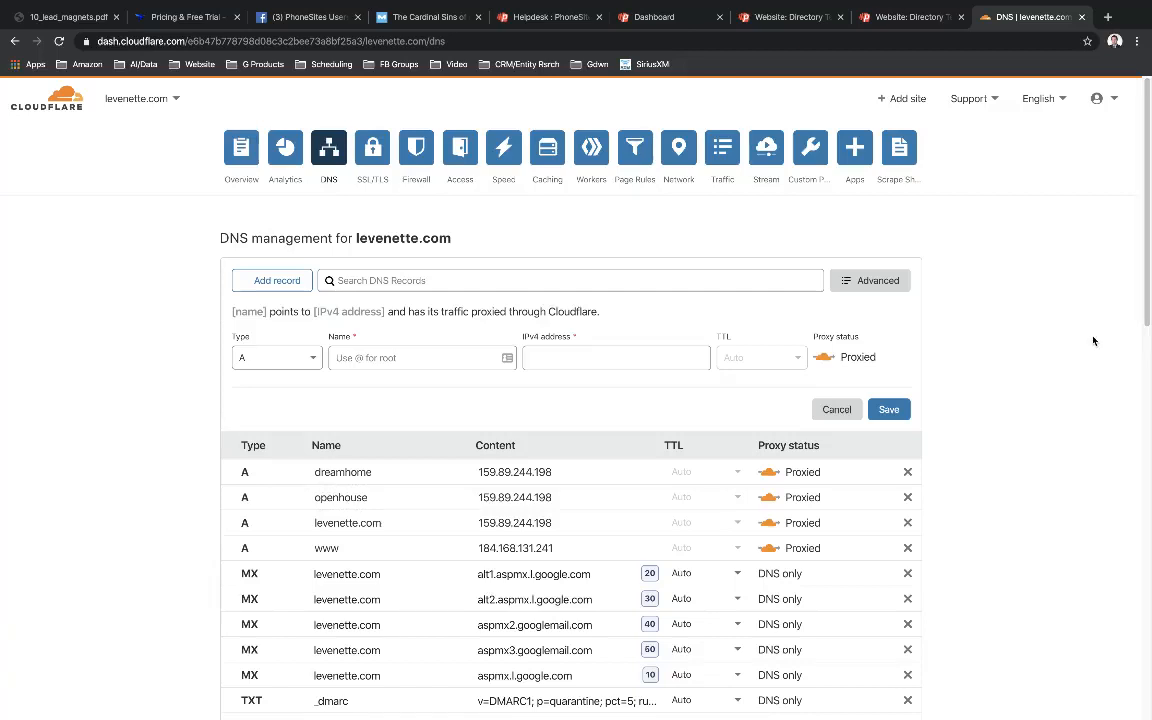
mouse_move(592, 426)
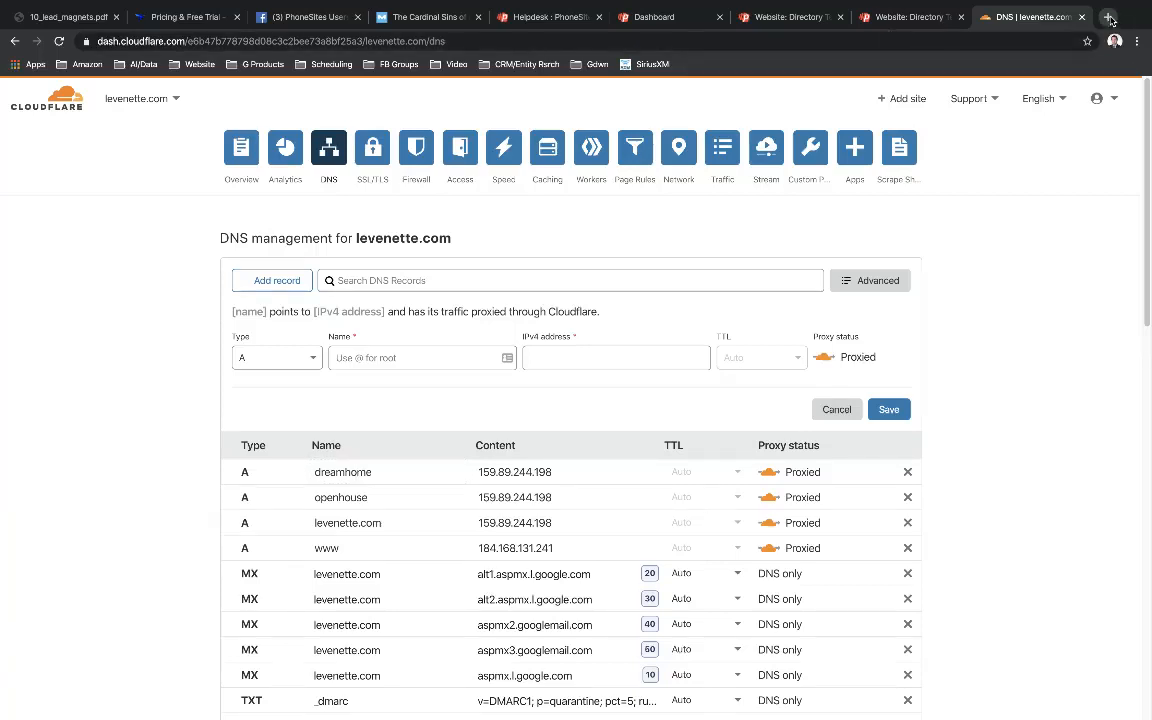
- Load dreamhome.levenette.com and the mistyped openhome subdomain in new tabs
click(1108, 16)
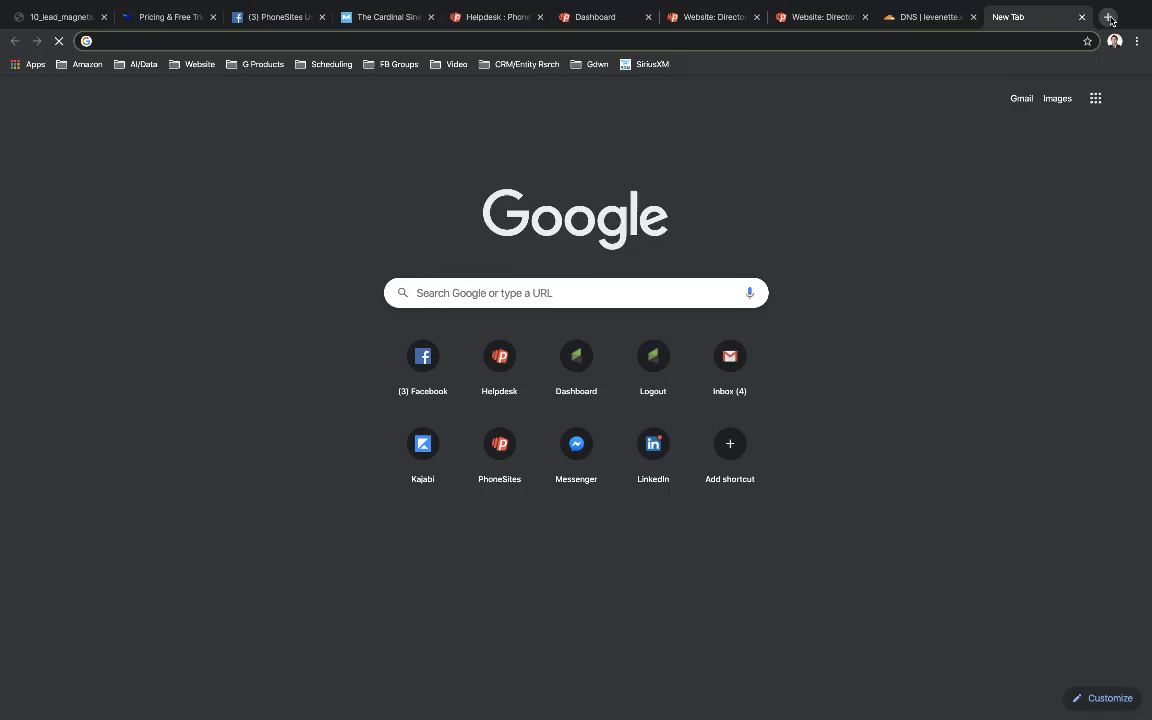
text(dreamhome.levenette.co)
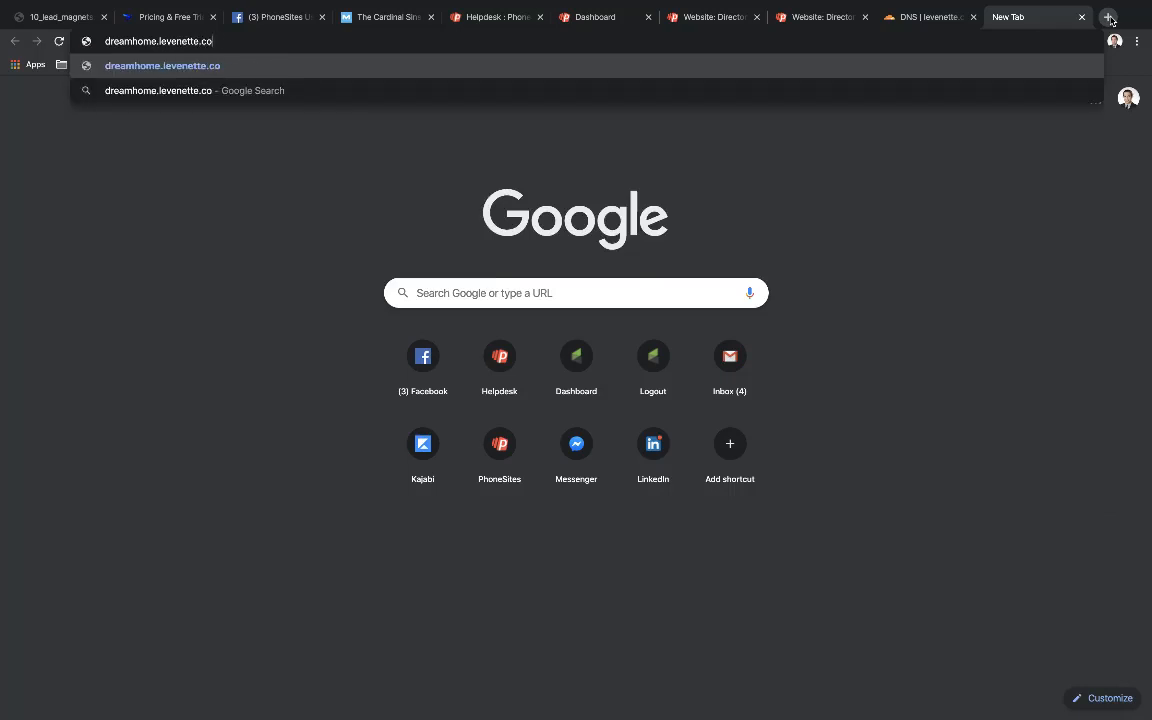
key(Enter)
text(openhome.levenette.co)
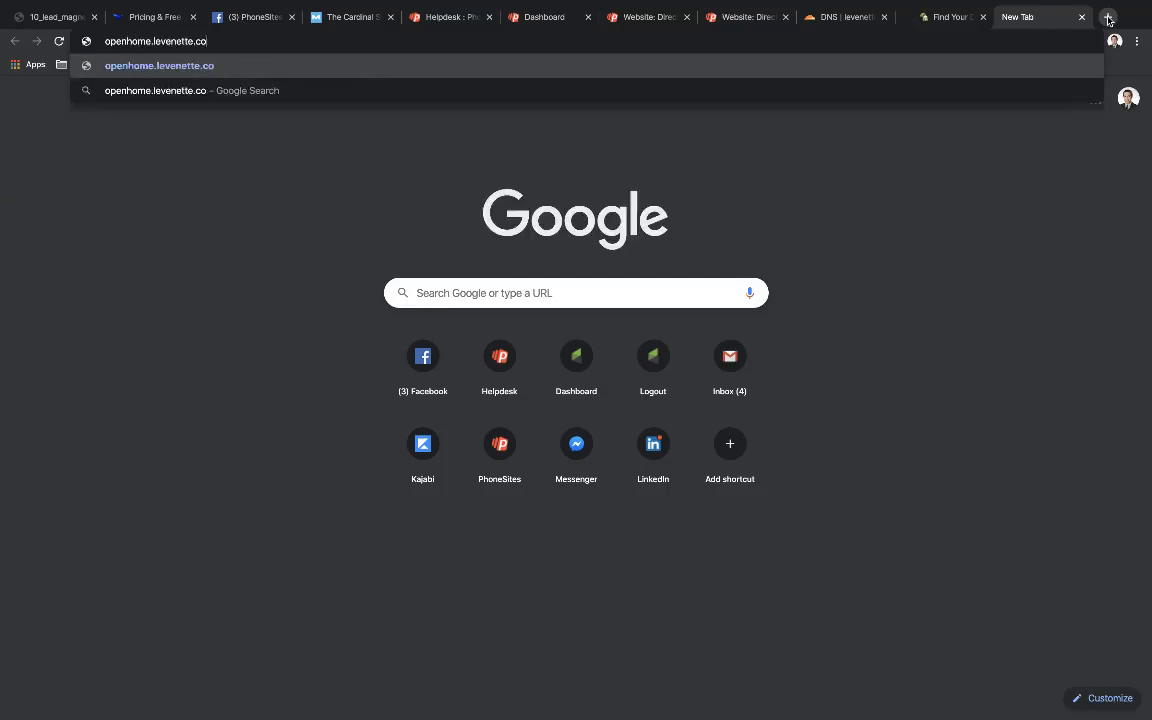
key(Enter)
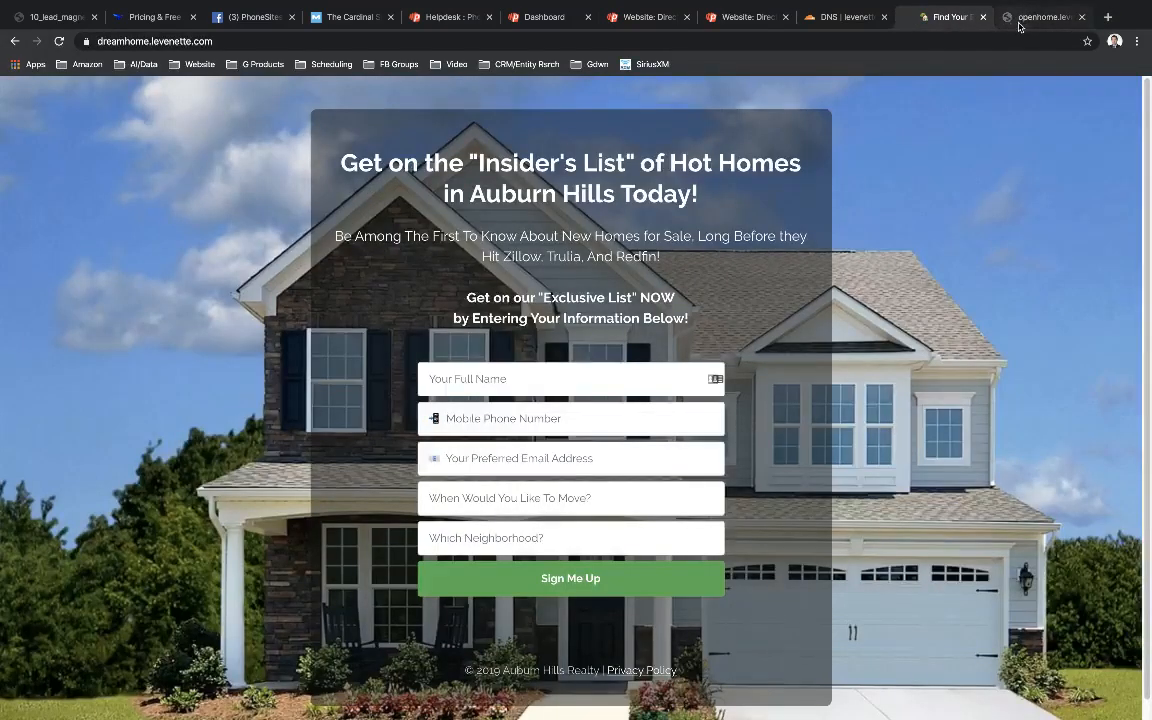
click(1040, 16)
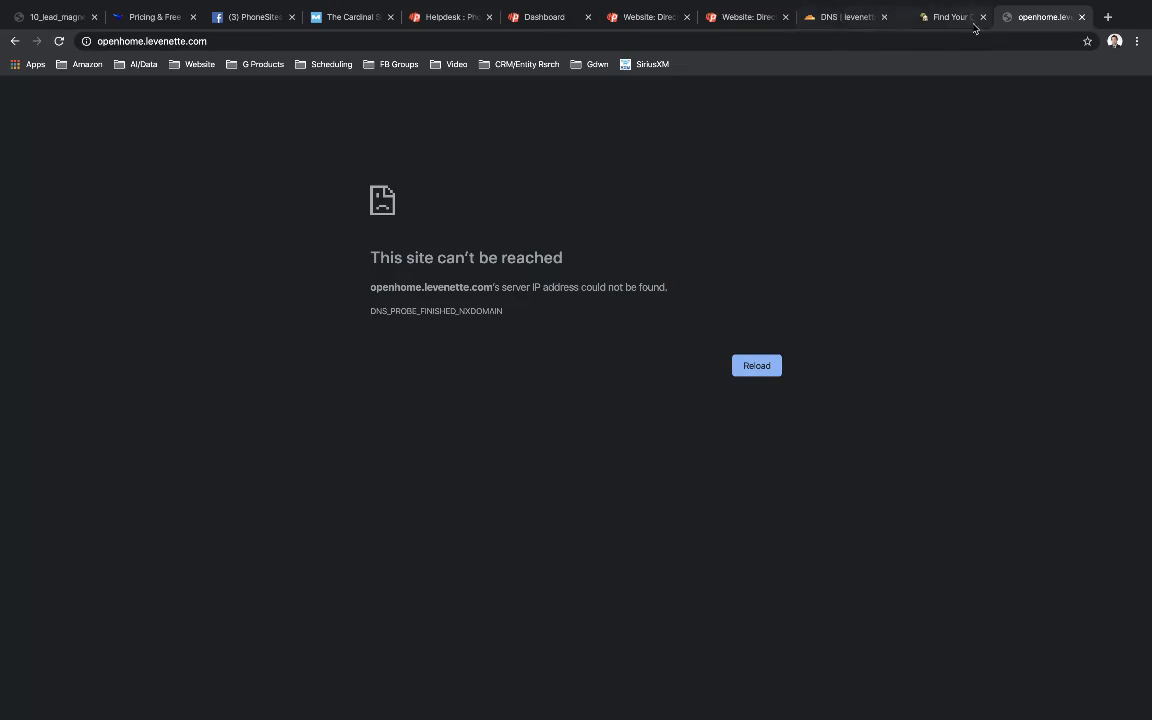
- Correct the address to openhouse.levenette.com, check both funnel pages, and return to the Cloudflare DNS records
click(152, 40)
text(us)
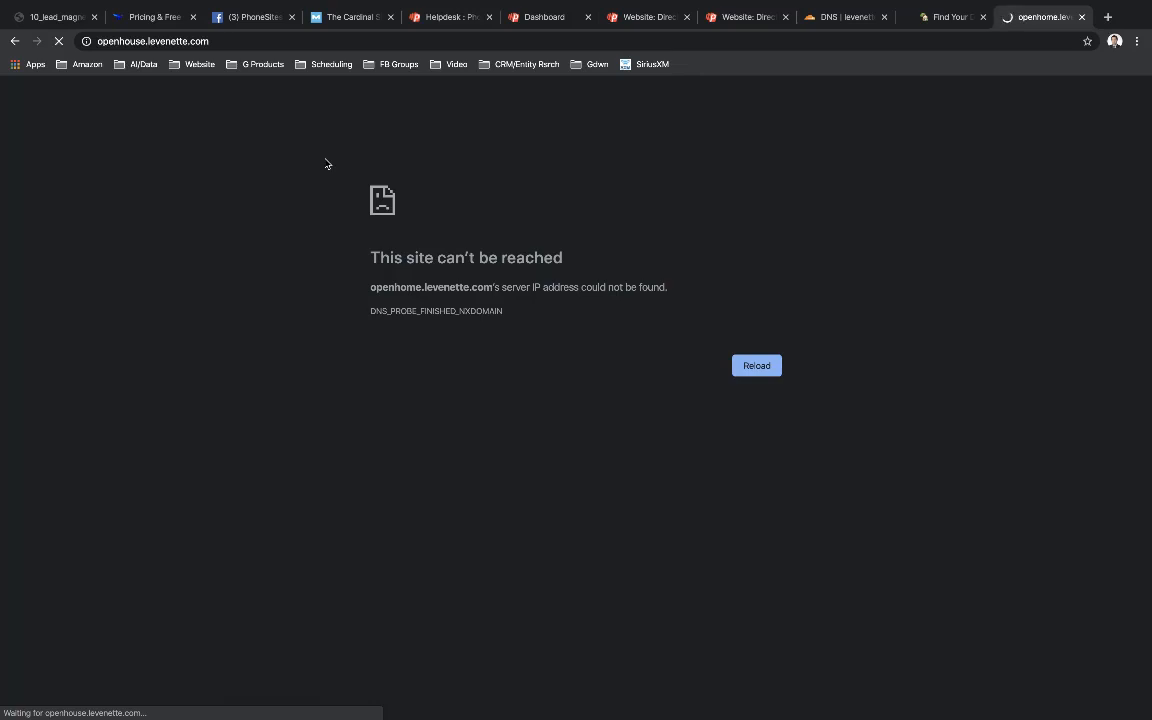
click(756, 364)
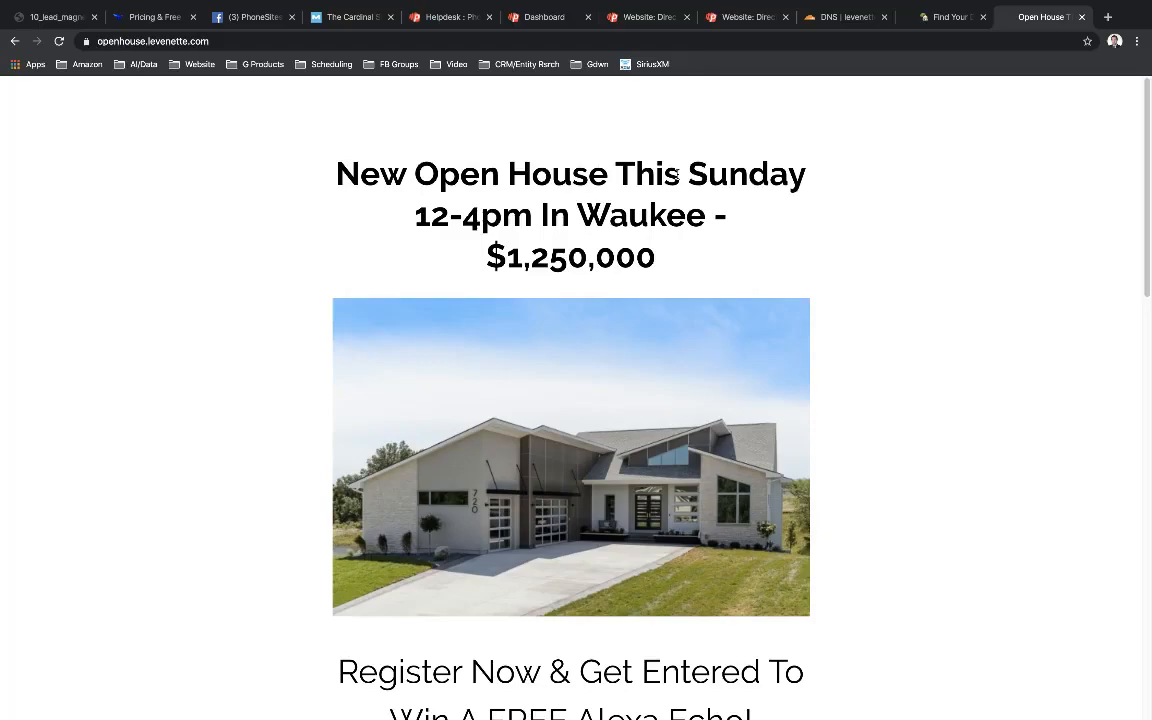
scroll(down, 3)
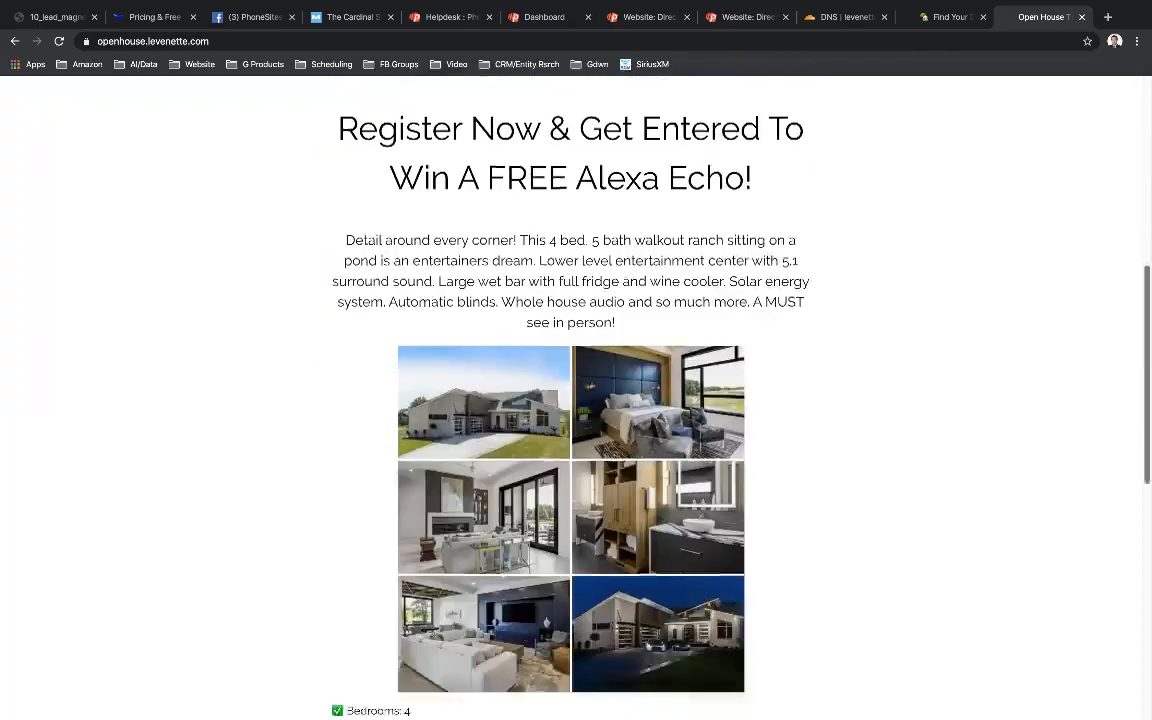
scroll(up, 3)
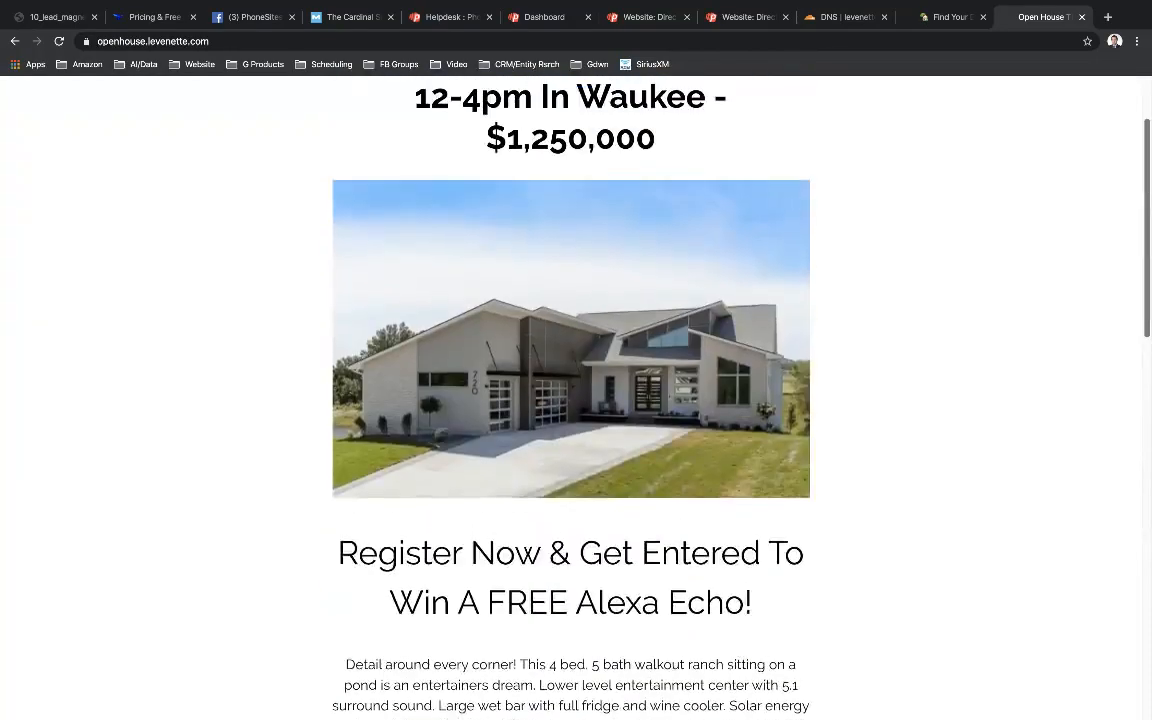
click(956, 16)
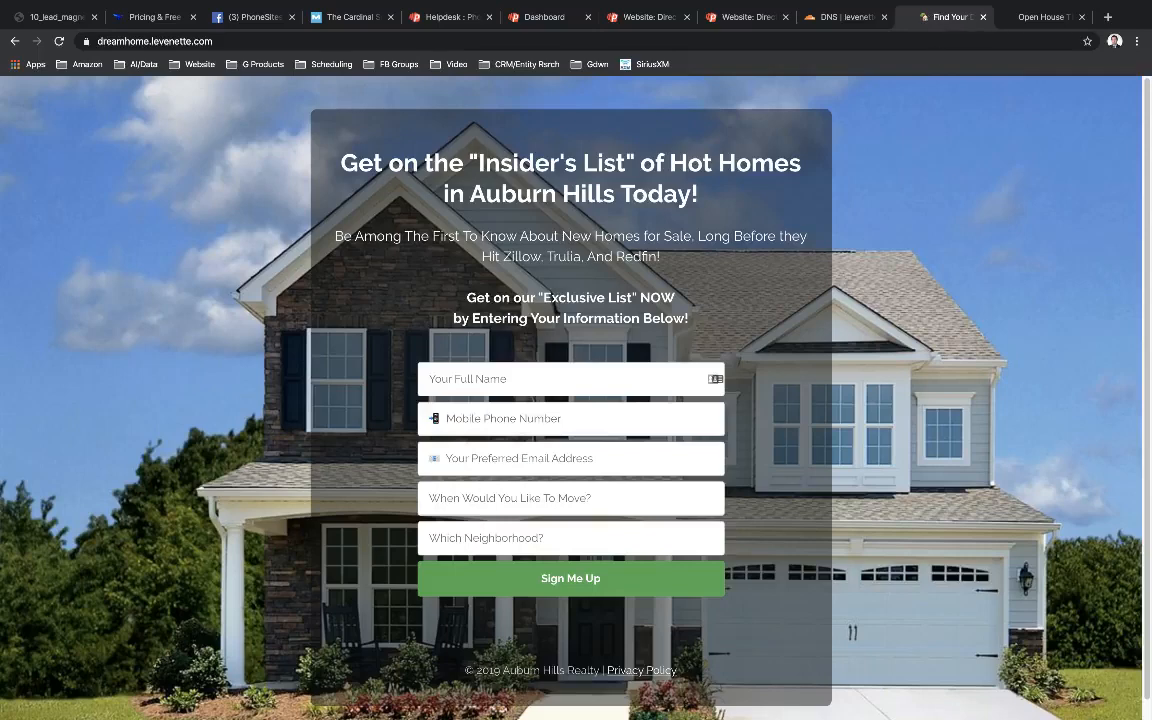
mouse_move(884, 128)
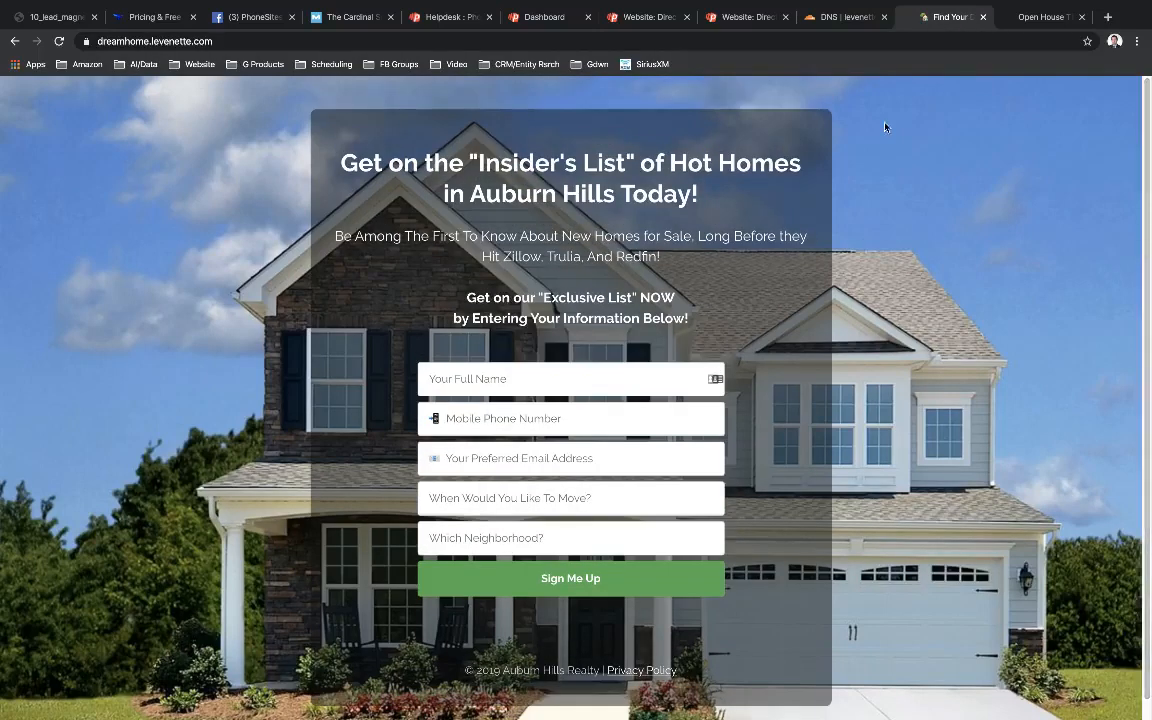
click(838, 16)
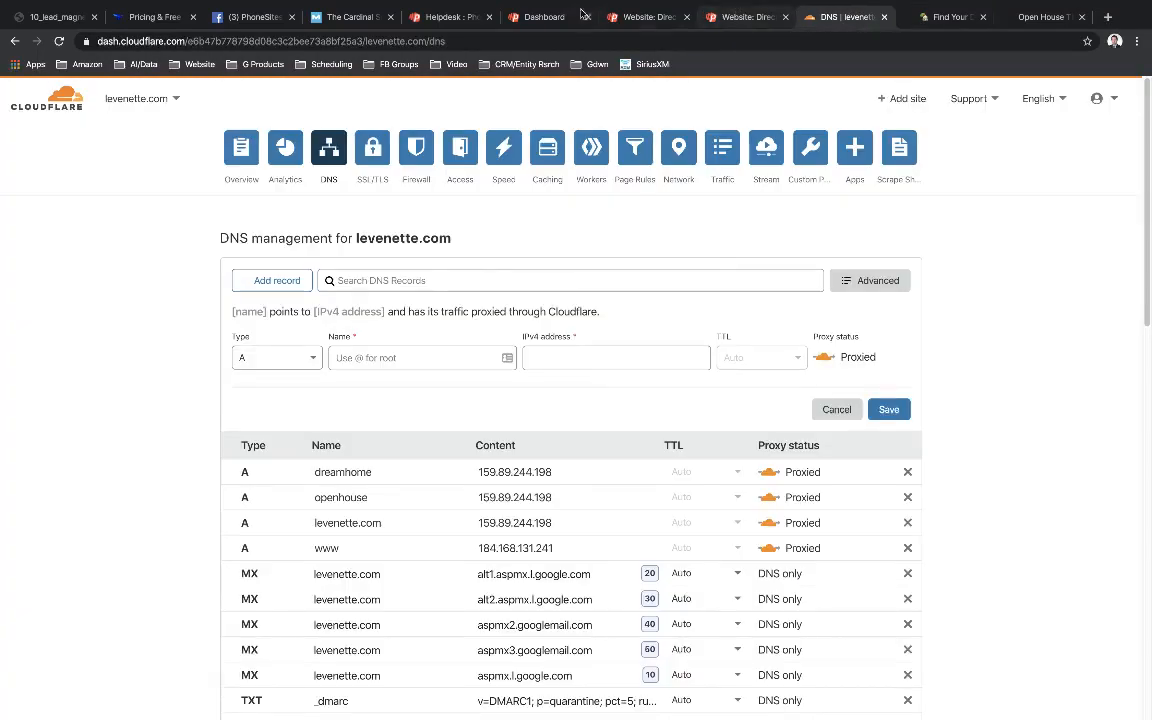
- Bring up the PhoneSites dashboard and scroll through the directory template website cards
click(538, 16)
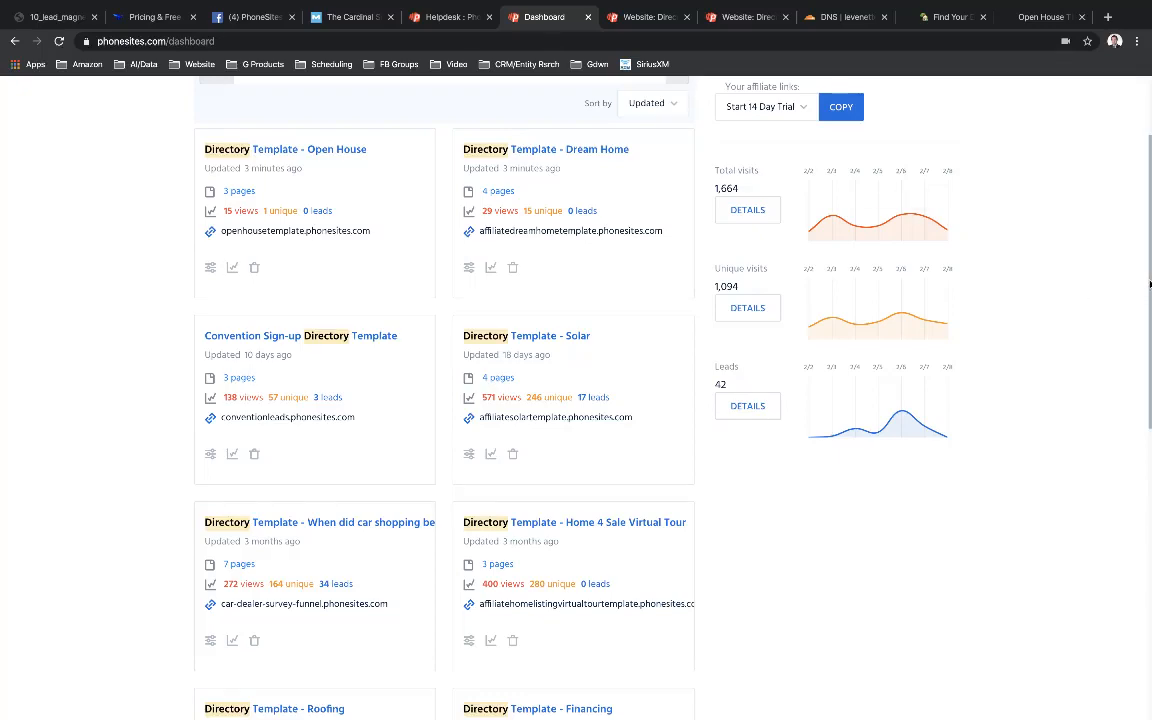
scroll(down, 3)
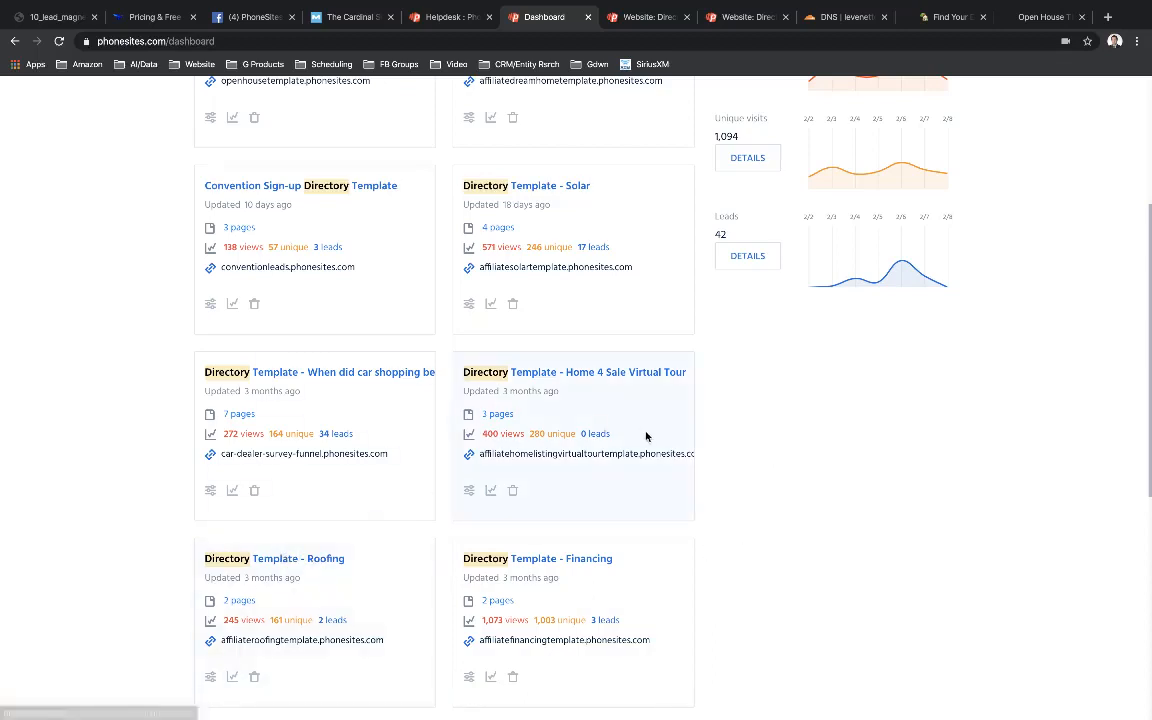
mouse_move(876, 432)
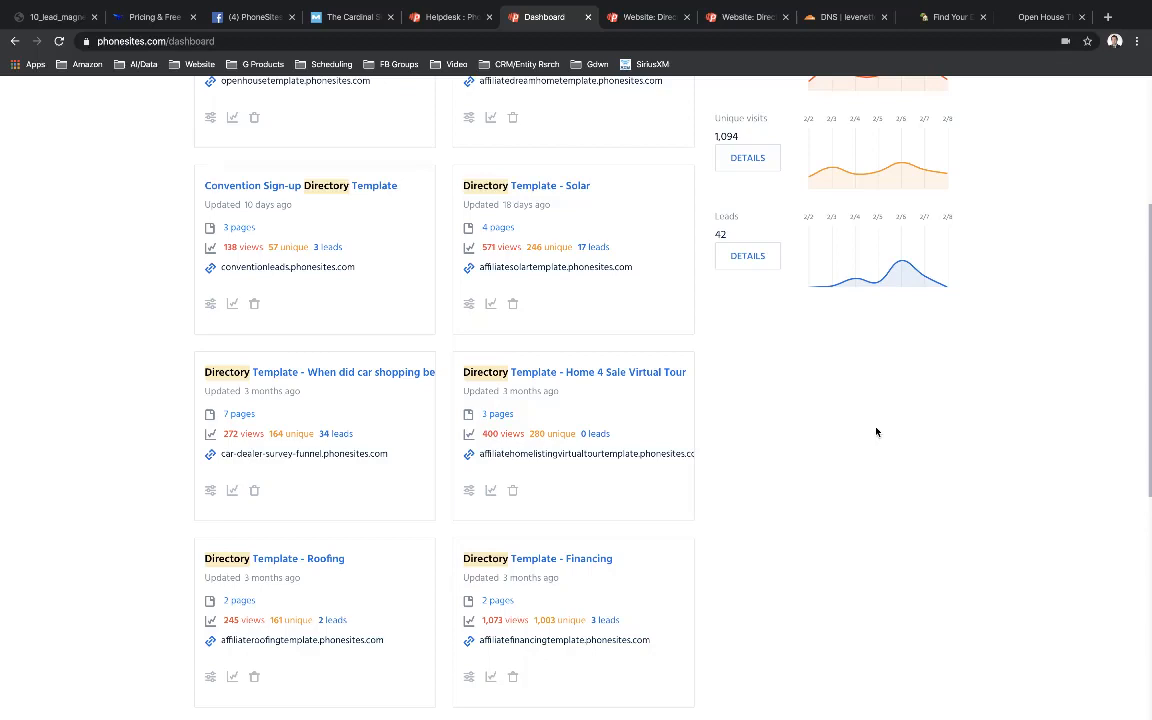
mouse_move(636, 580)
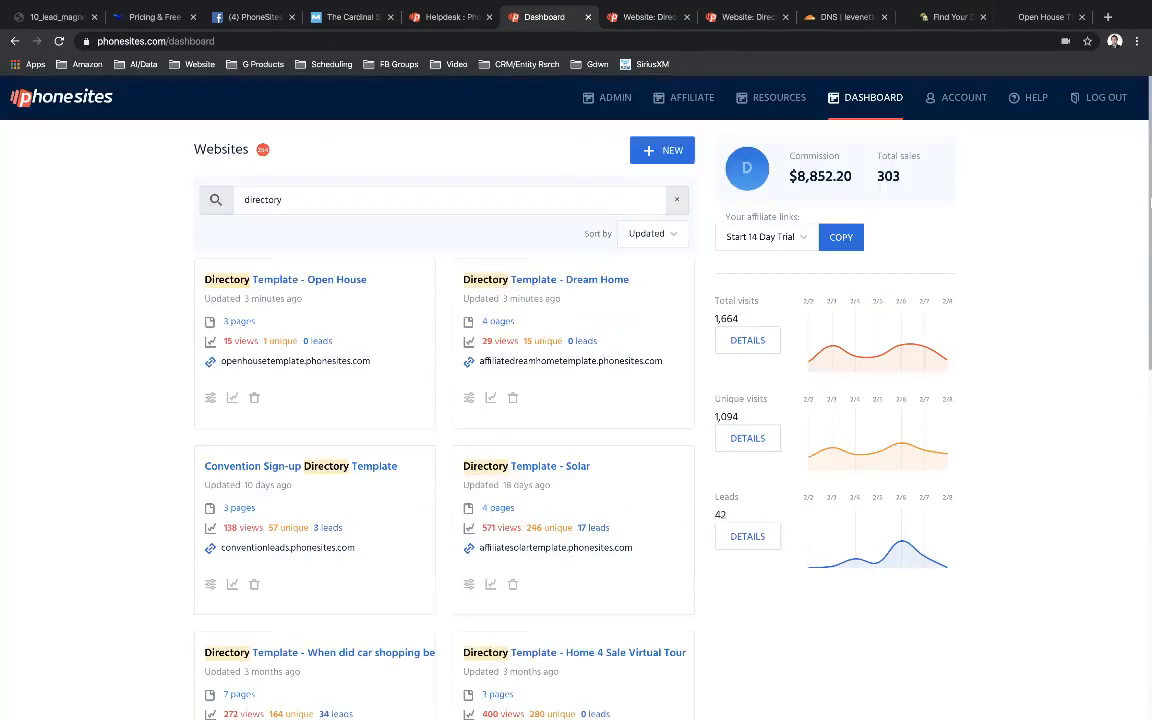
mouse_move(348, 304)
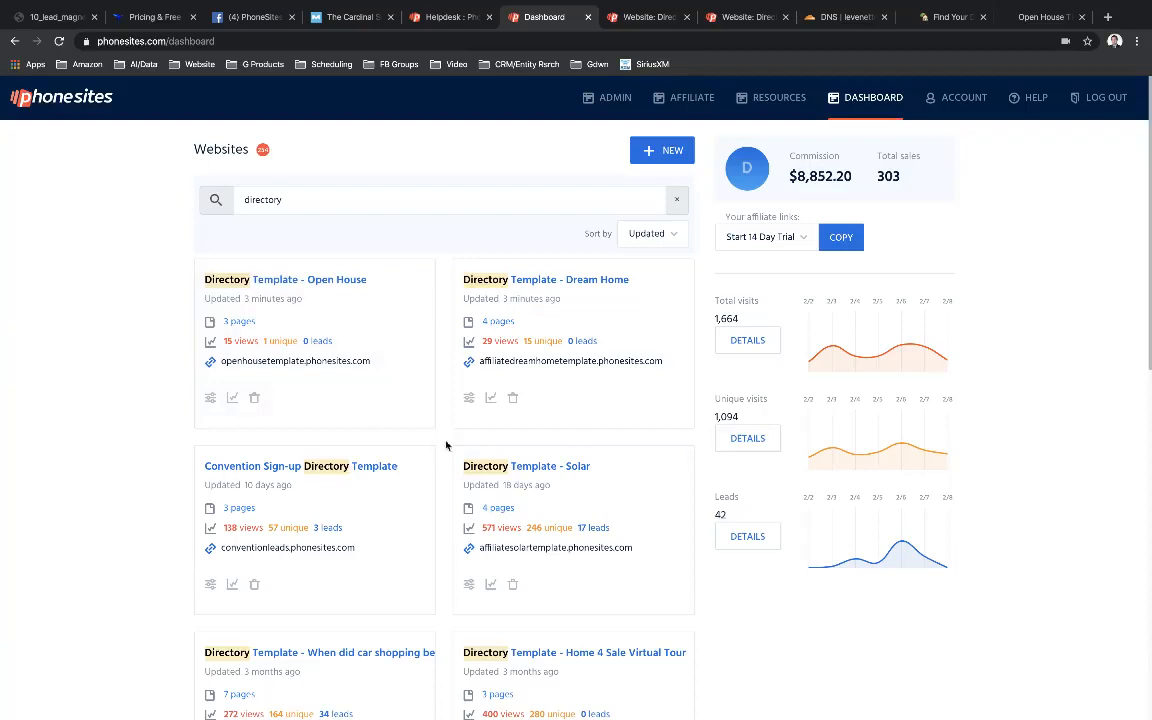
mouse_move(576, 484)
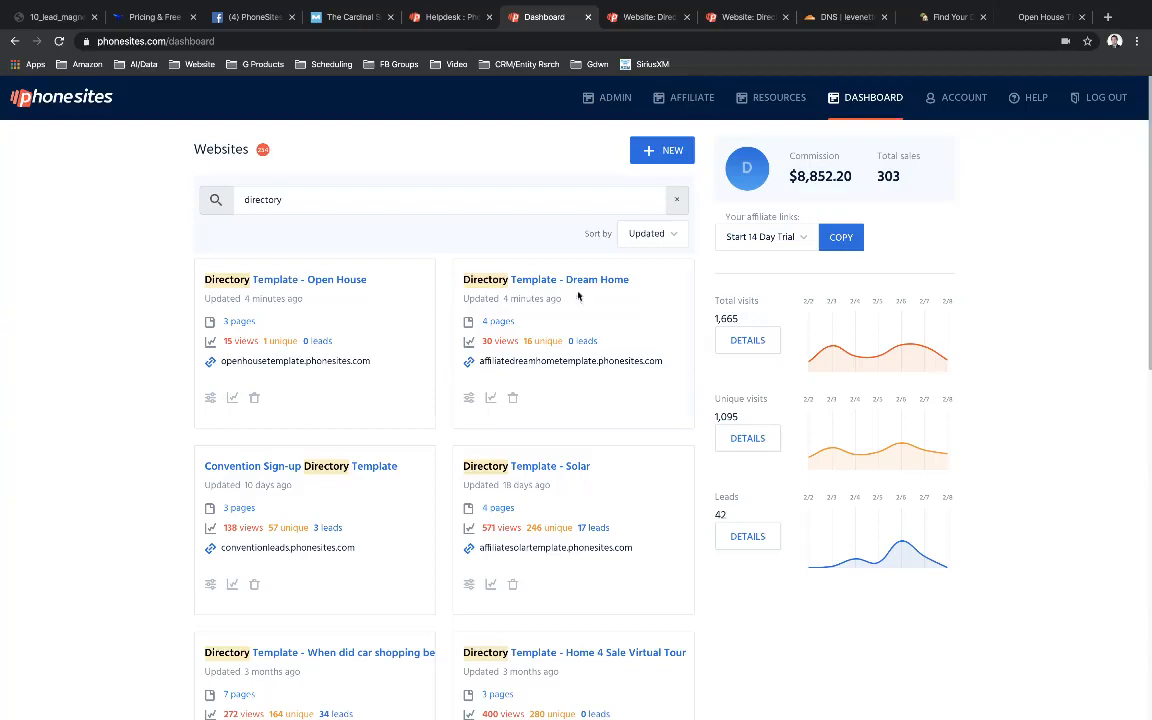
mouse_move(530, 298)
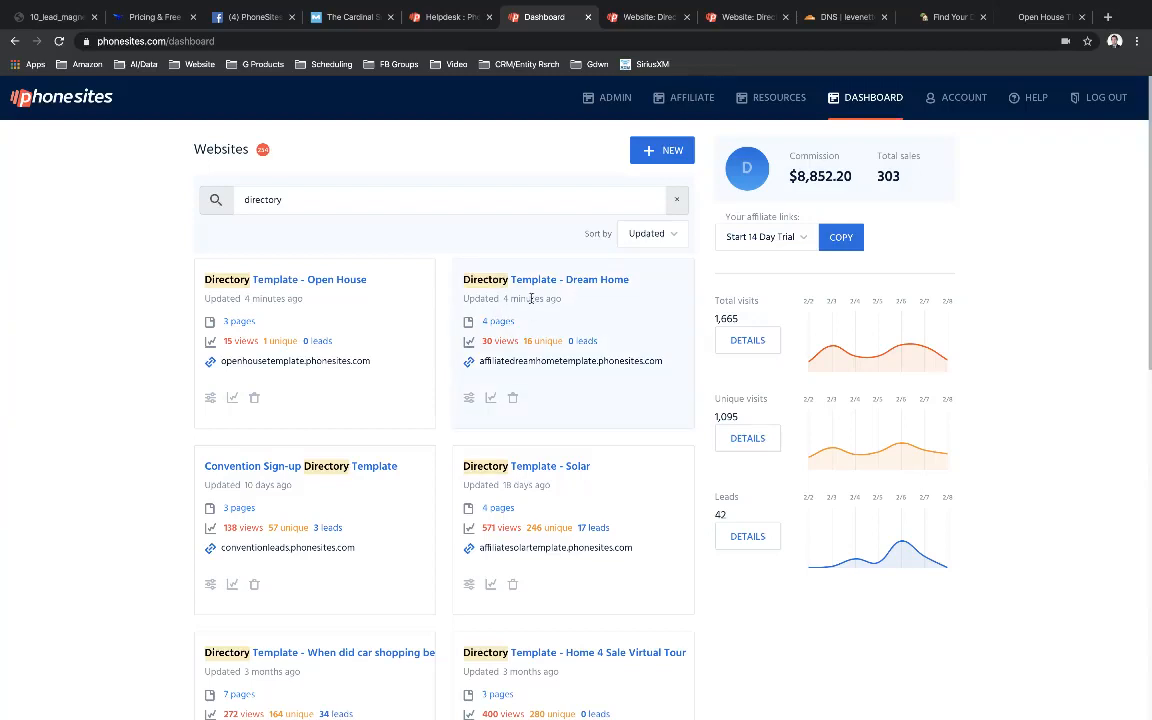